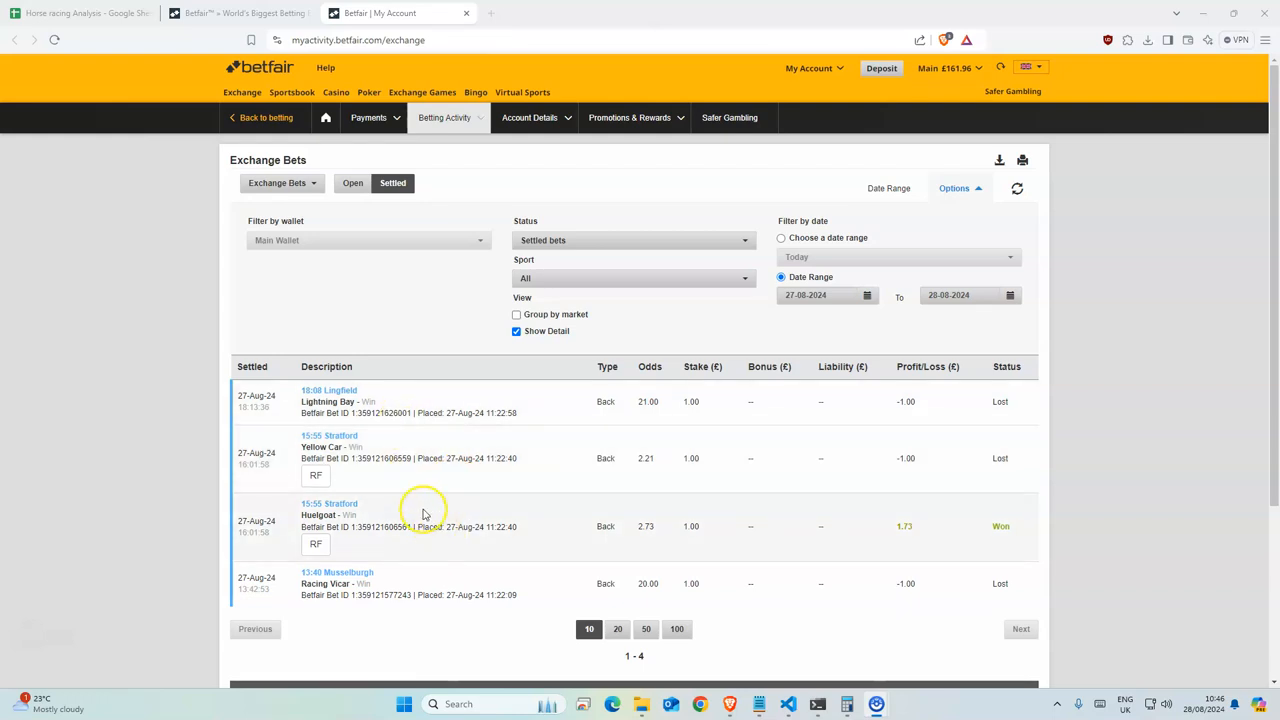
pyautogui.moveTo(714, 508)
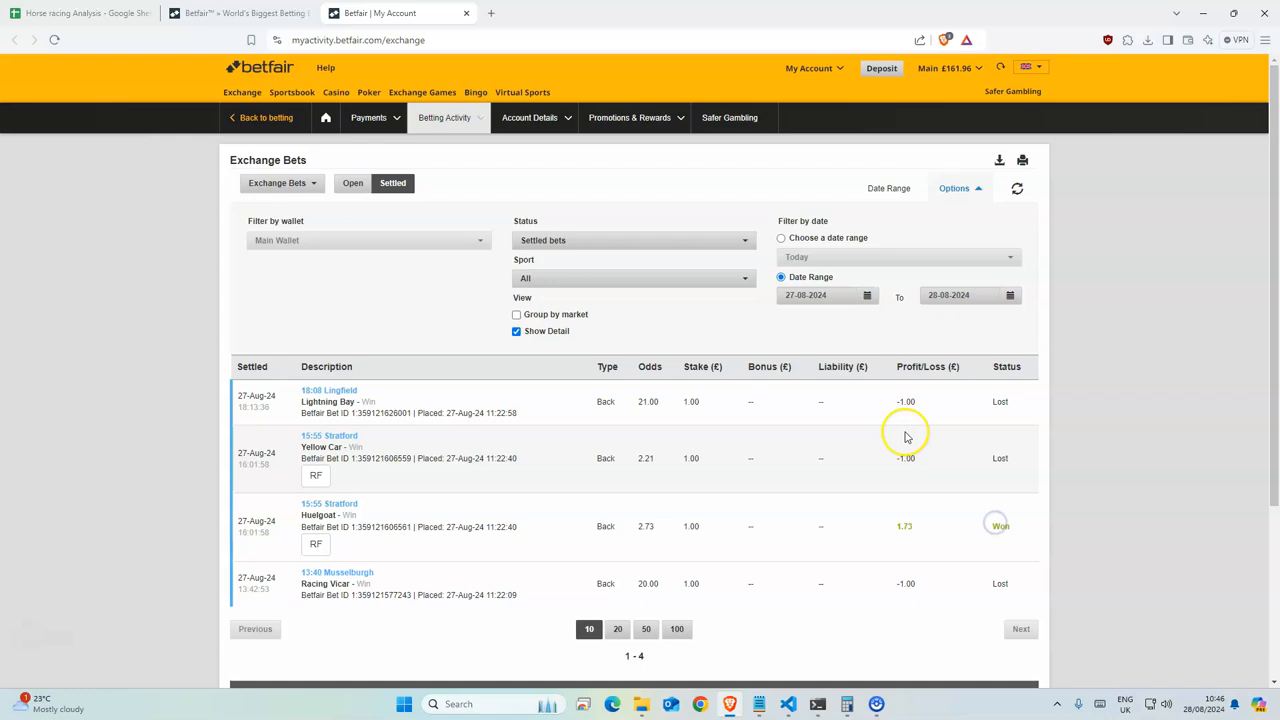
pyautogui.moveTo(751, 405)
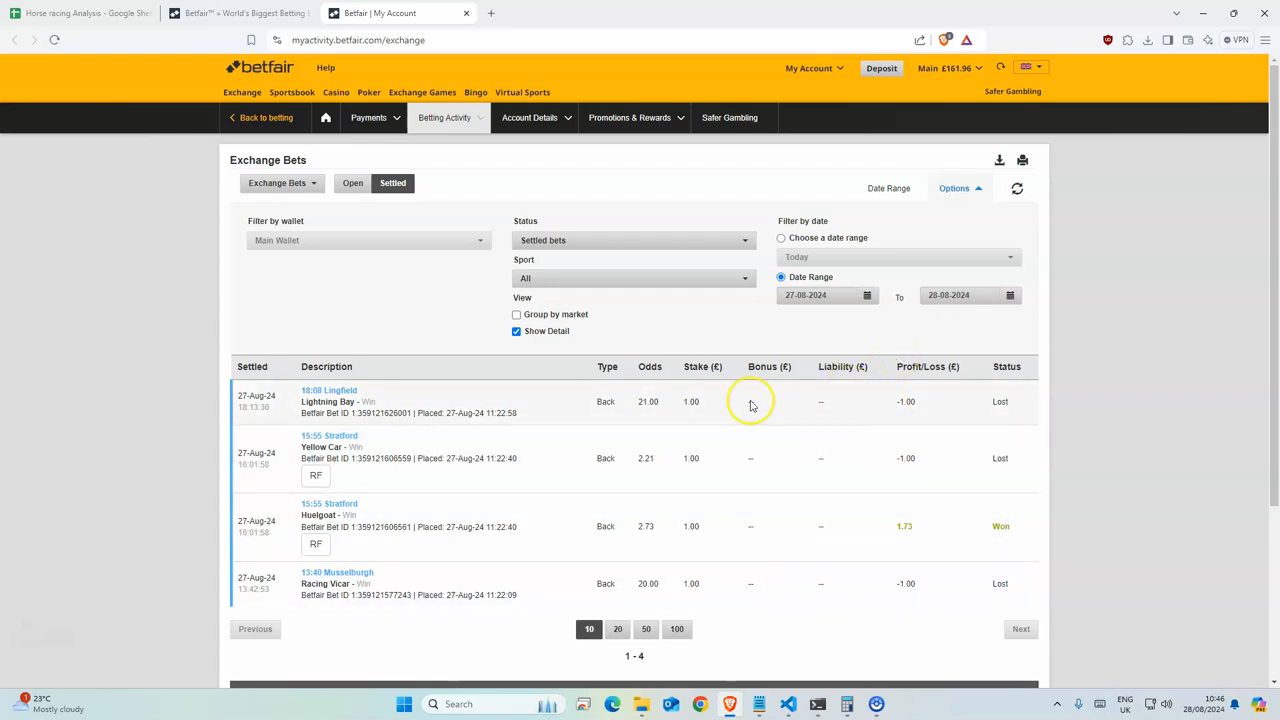
pyautogui.moveTo(640, 568)
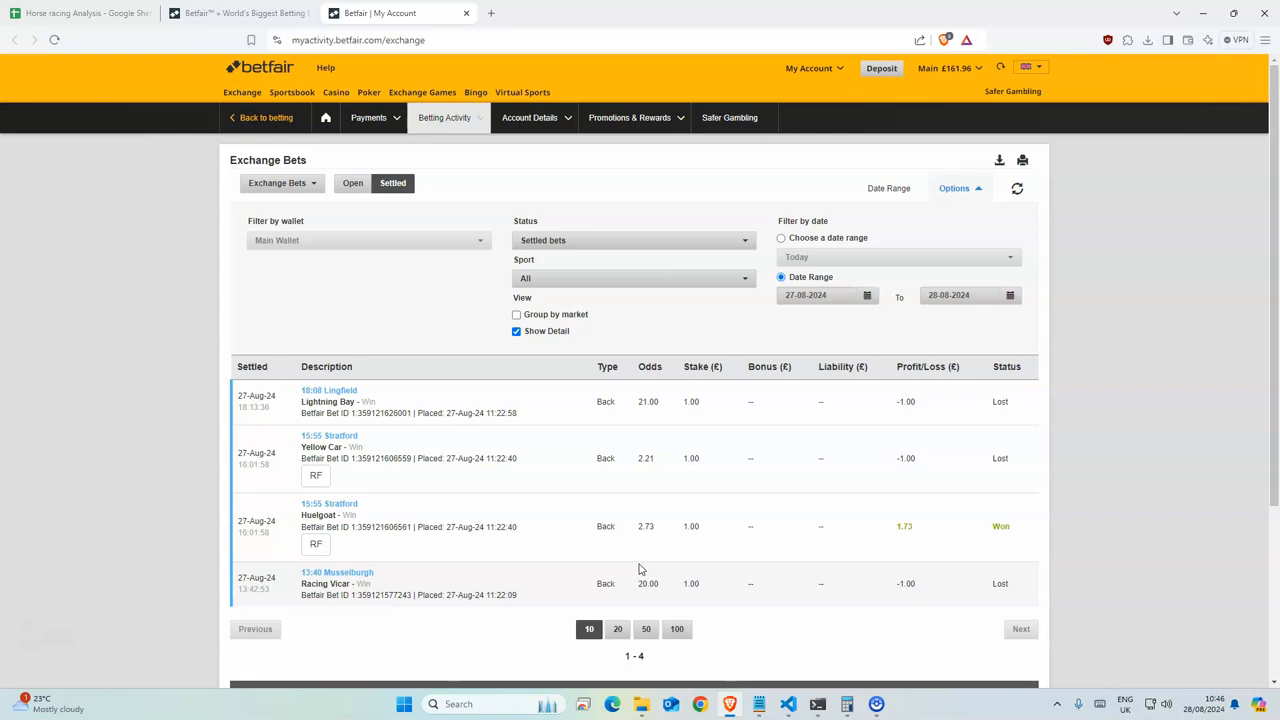
pyautogui.moveTo(685, 393)
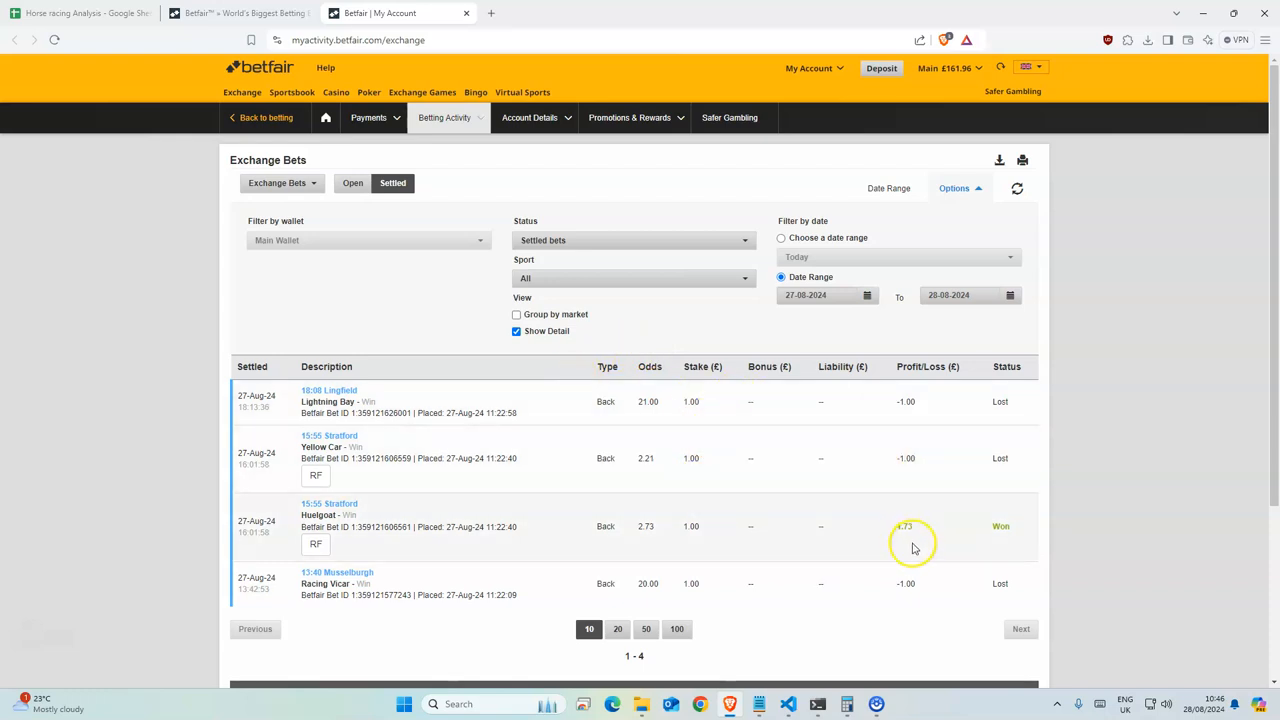
pyautogui.moveTo(786, 554)
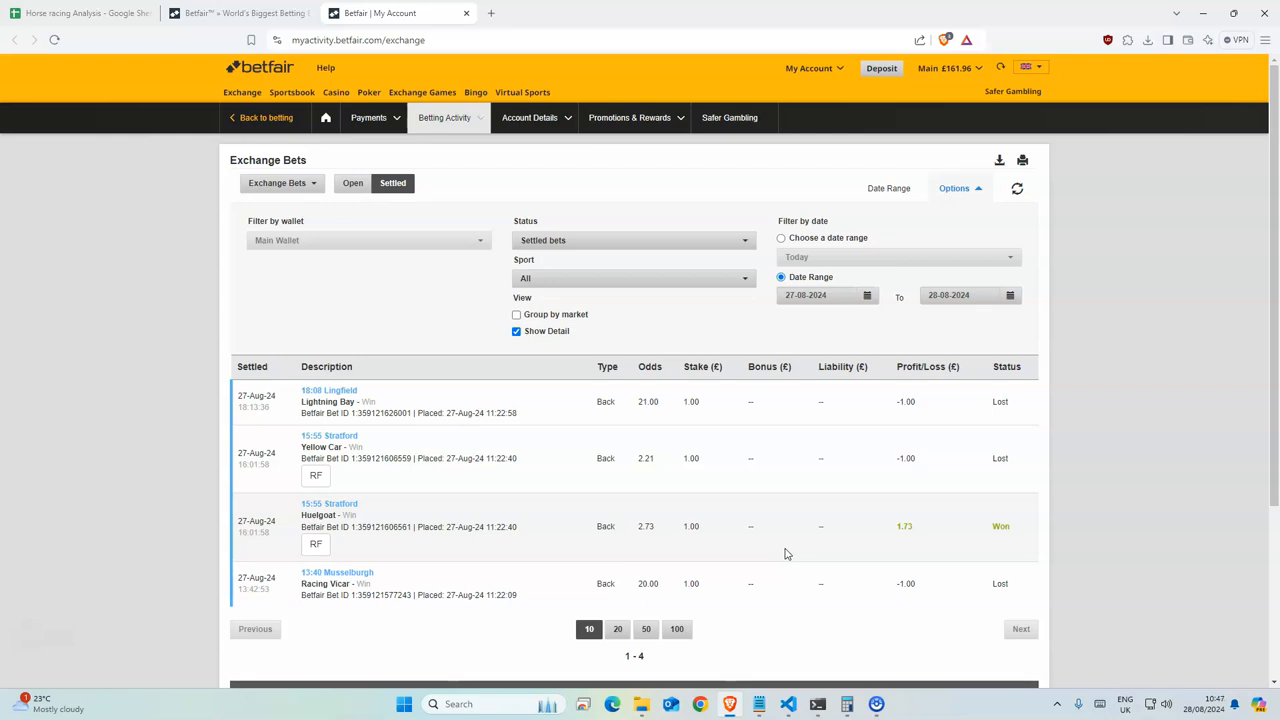
pyautogui.moveTo(620, 552)
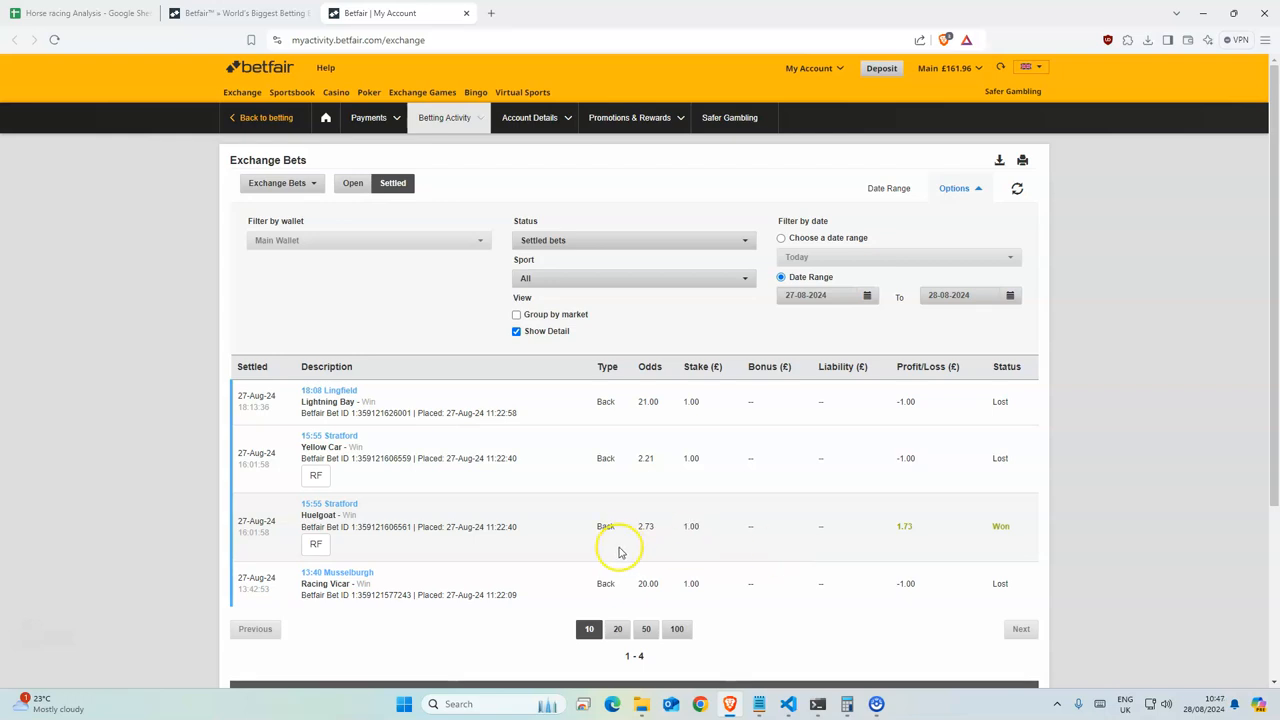
pyautogui.moveTo(874, 520)
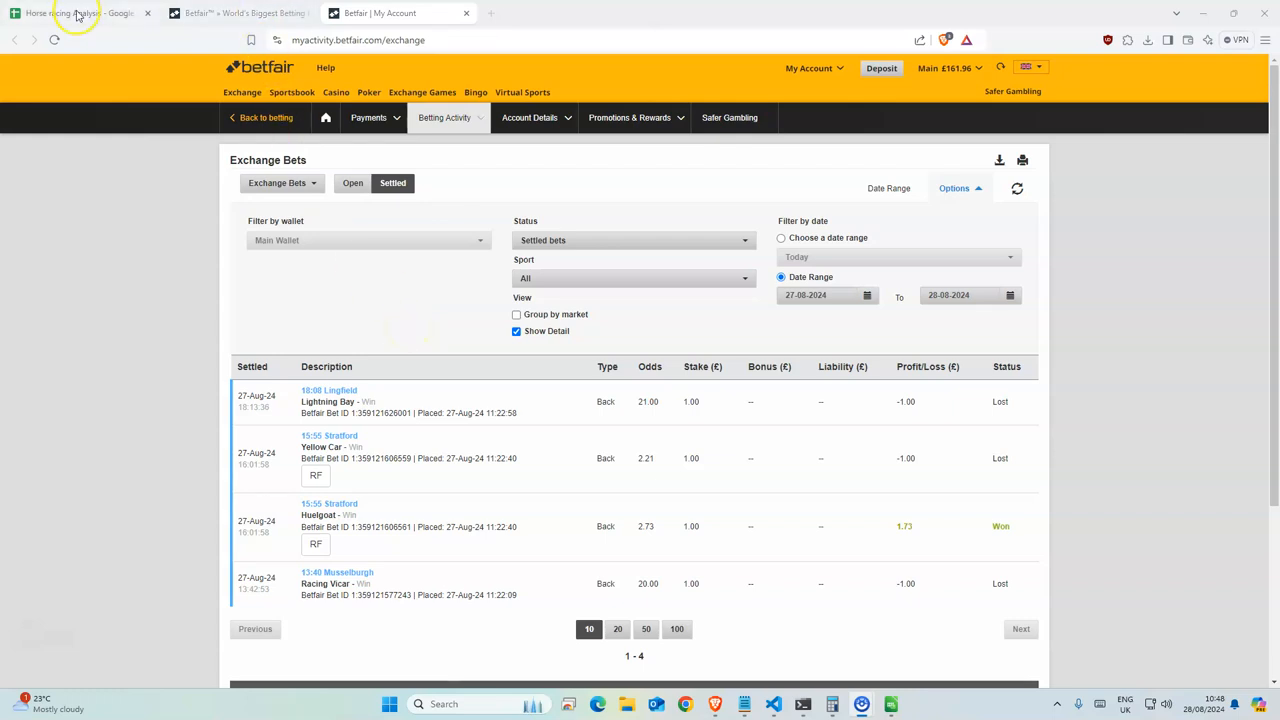
# Review the ENG VS IE sheet through to its country summary of correct predictions.
pyautogui.click(77, 13)
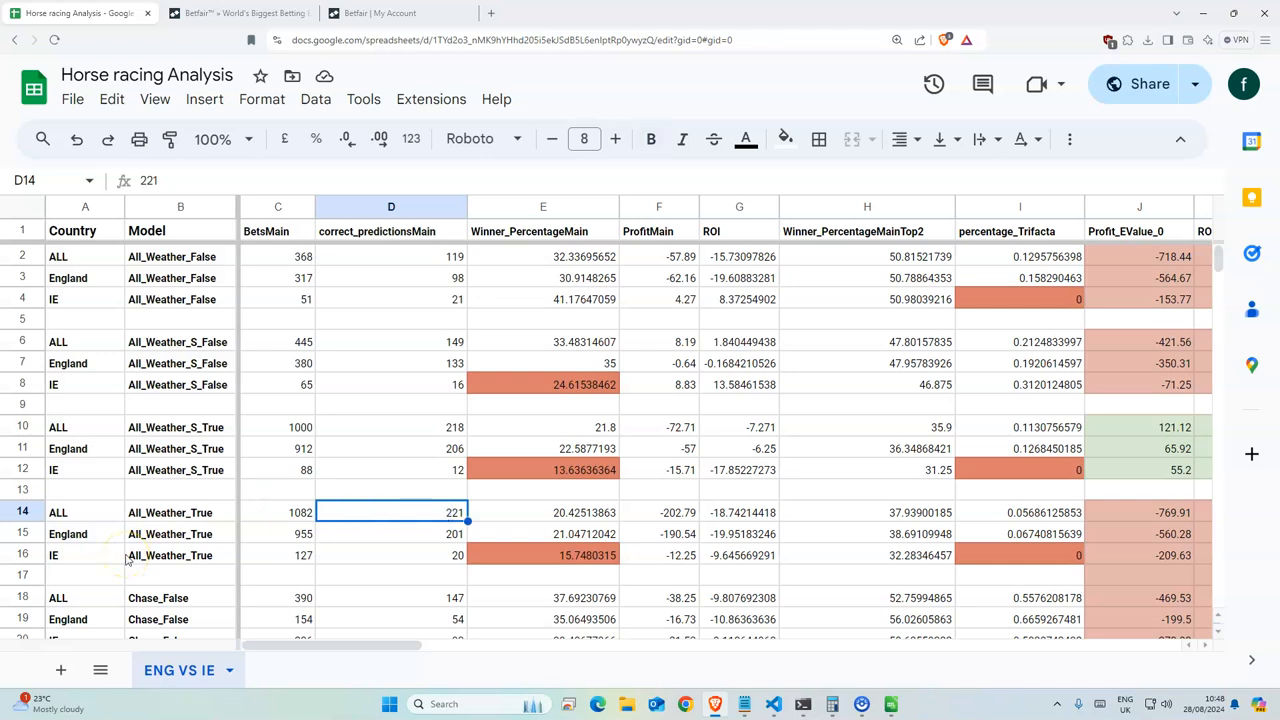
pyautogui.moveTo(270, 314)
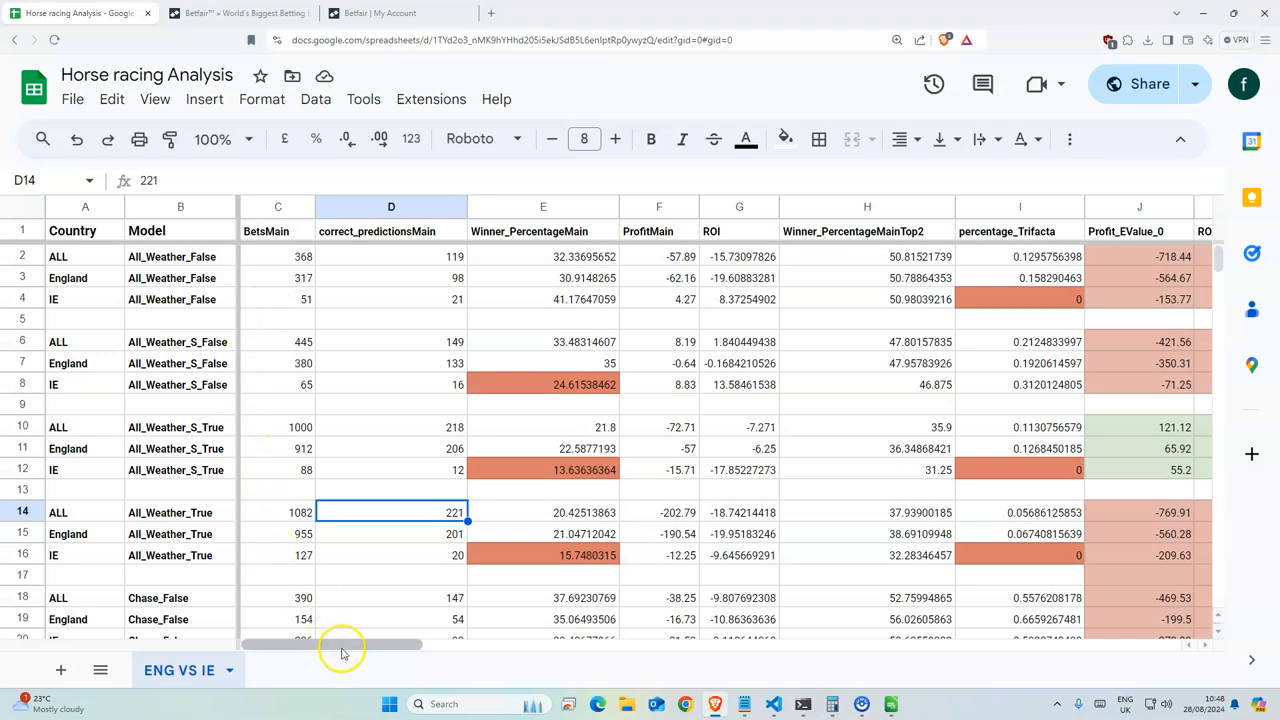
pyautogui.hscroll(3)
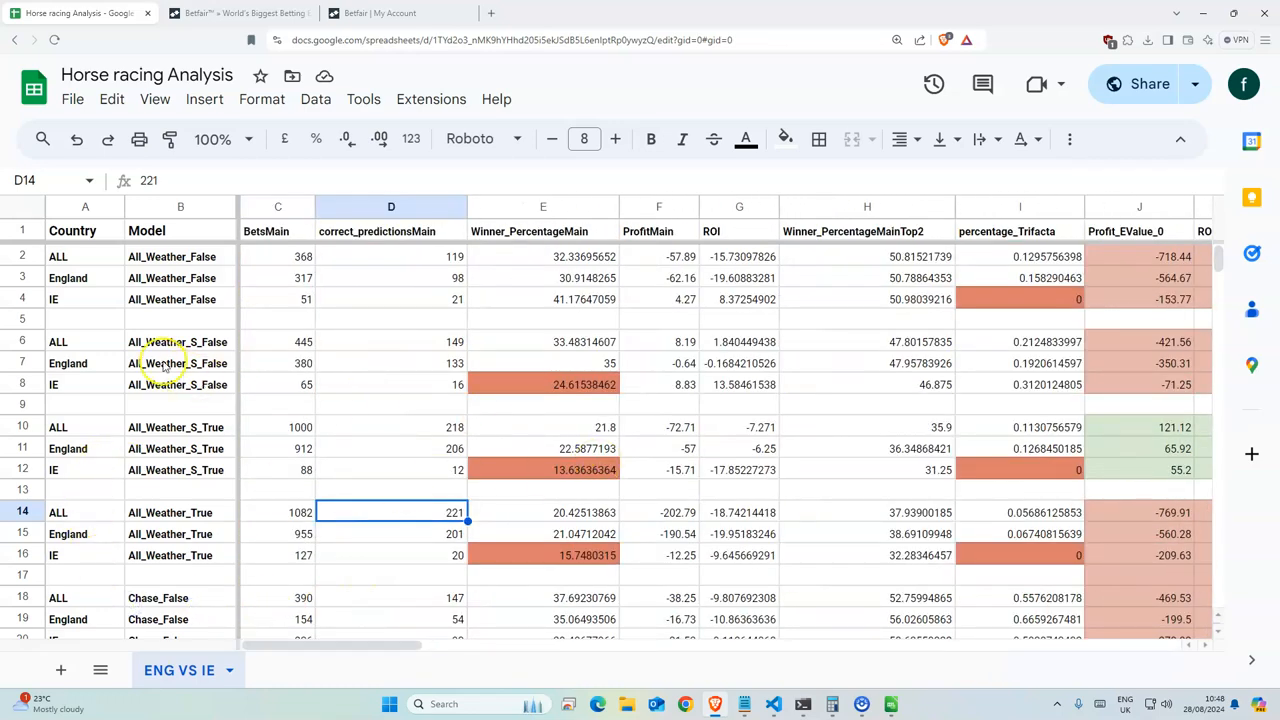
pyautogui.moveTo(140, 488)
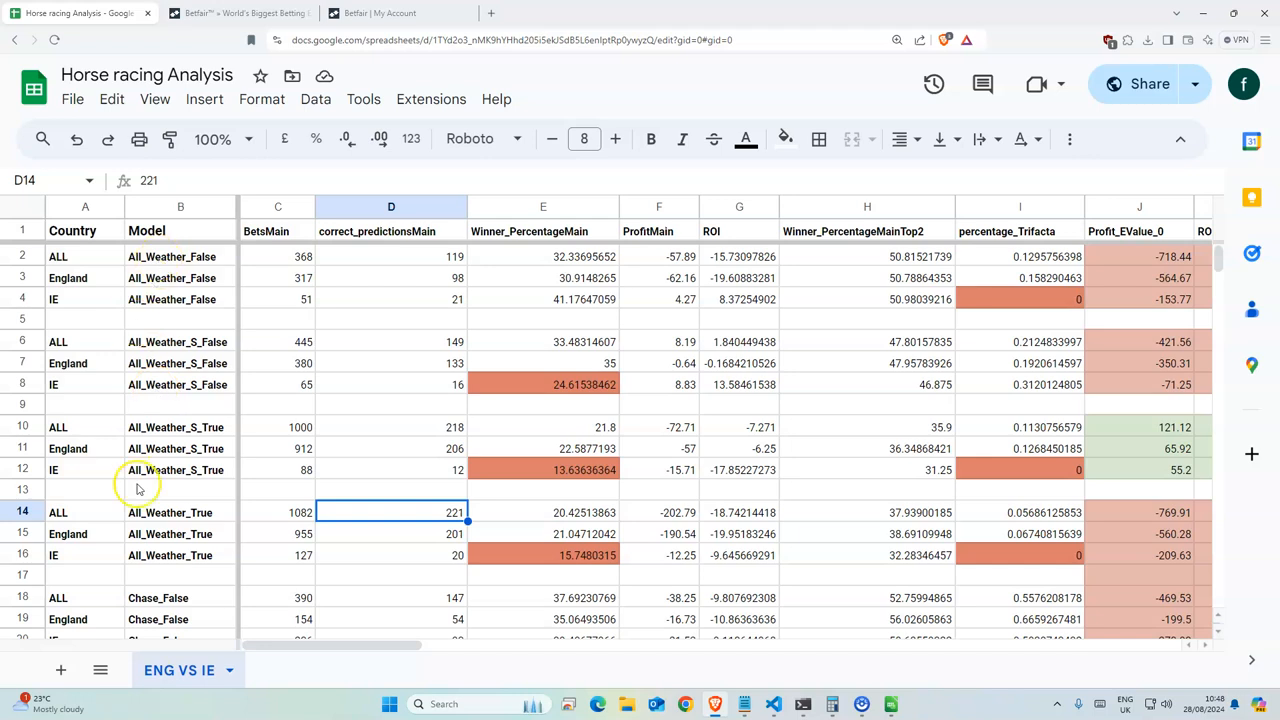
pyautogui.moveTo(182, 370)
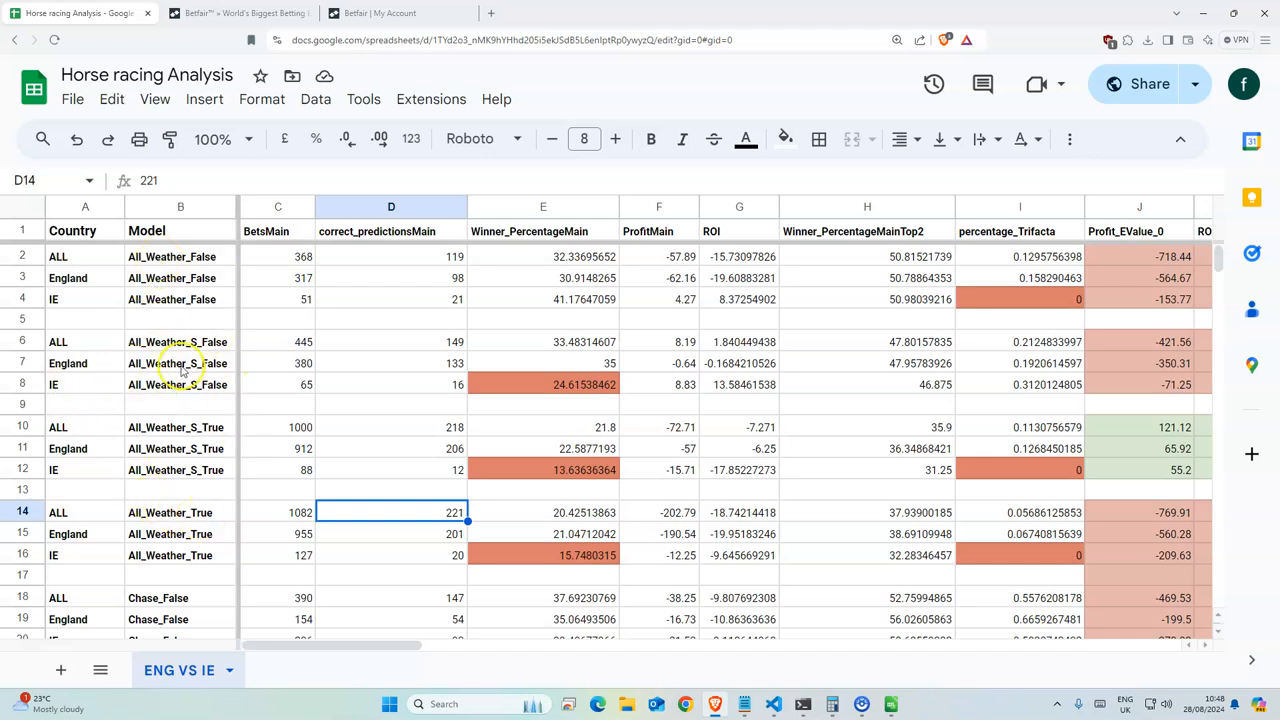
pyautogui.scroll(-3)
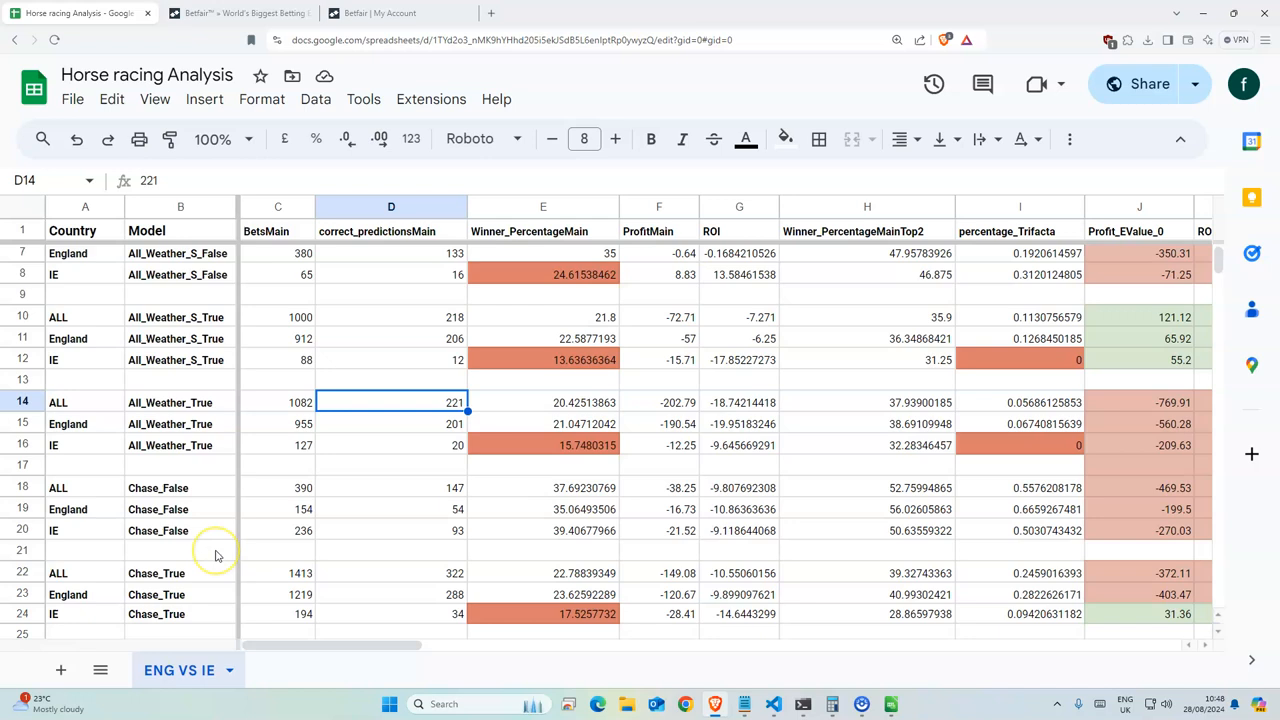
pyautogui.scroll(-3)
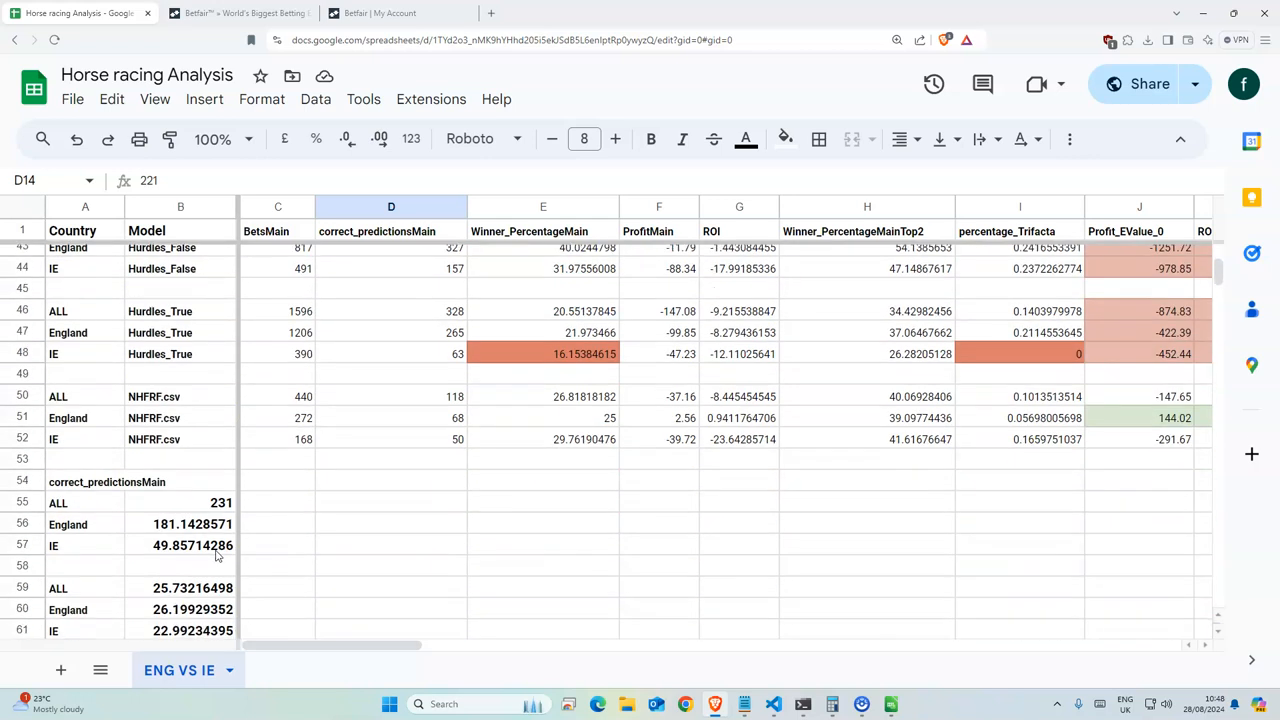
pyautogui.scroll(-3)
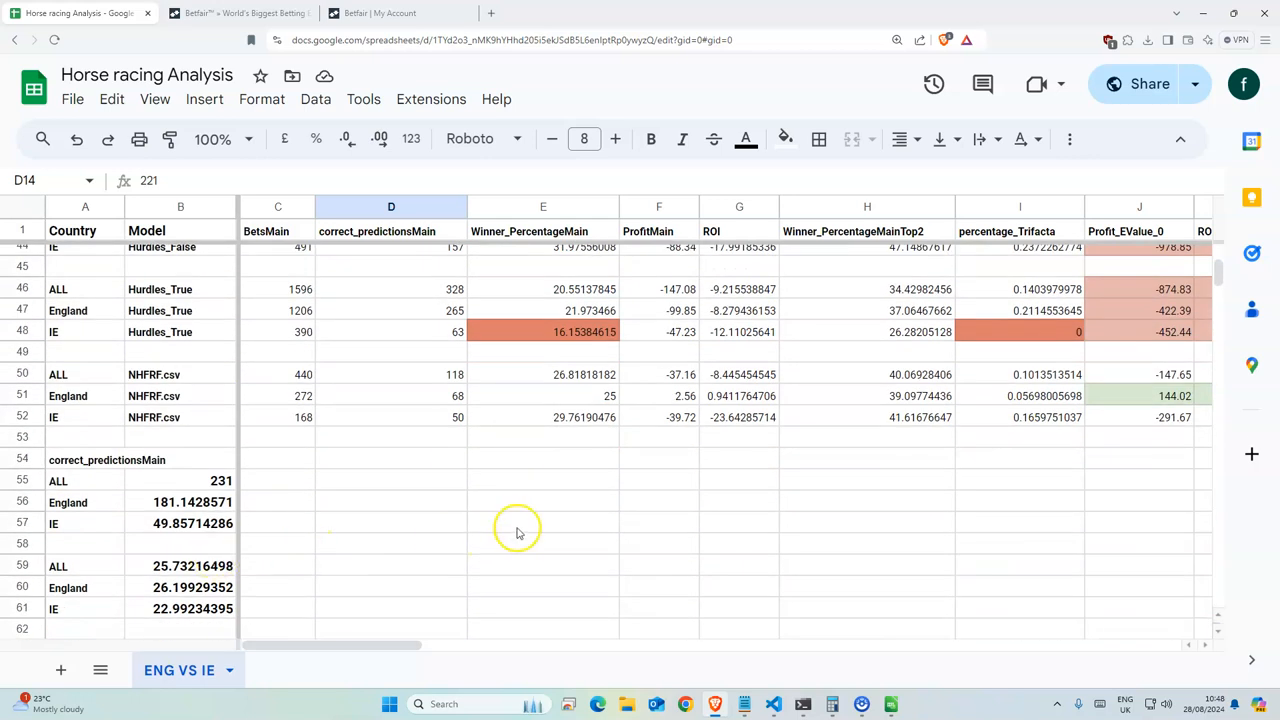
pyautogui.moveTo(515, 525)
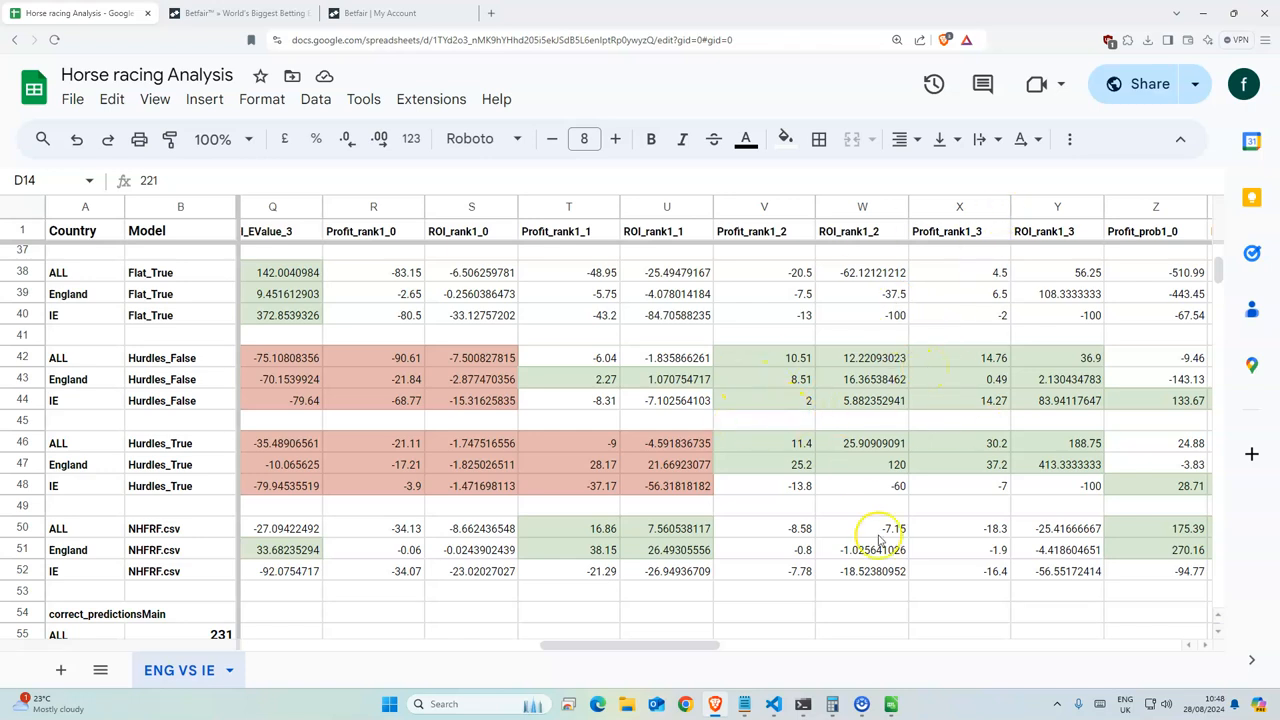
pyautogui.click(890, 704)
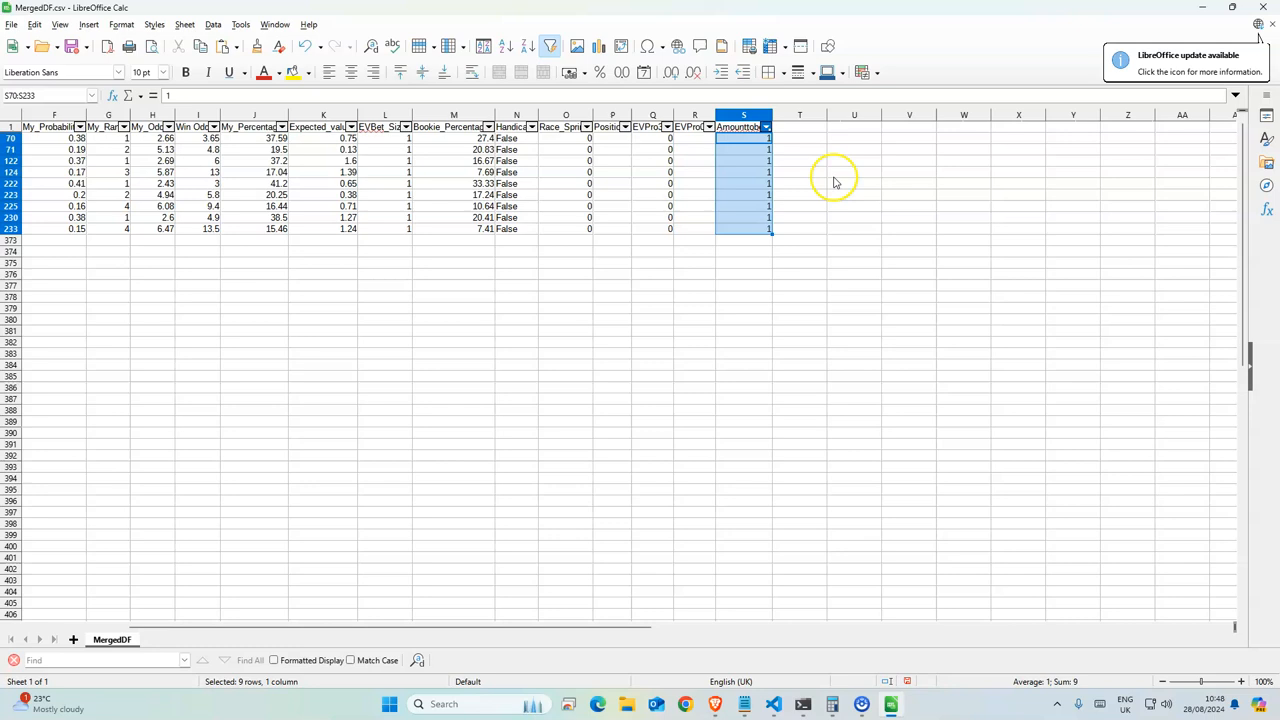
pyautogui.click(743, 127)
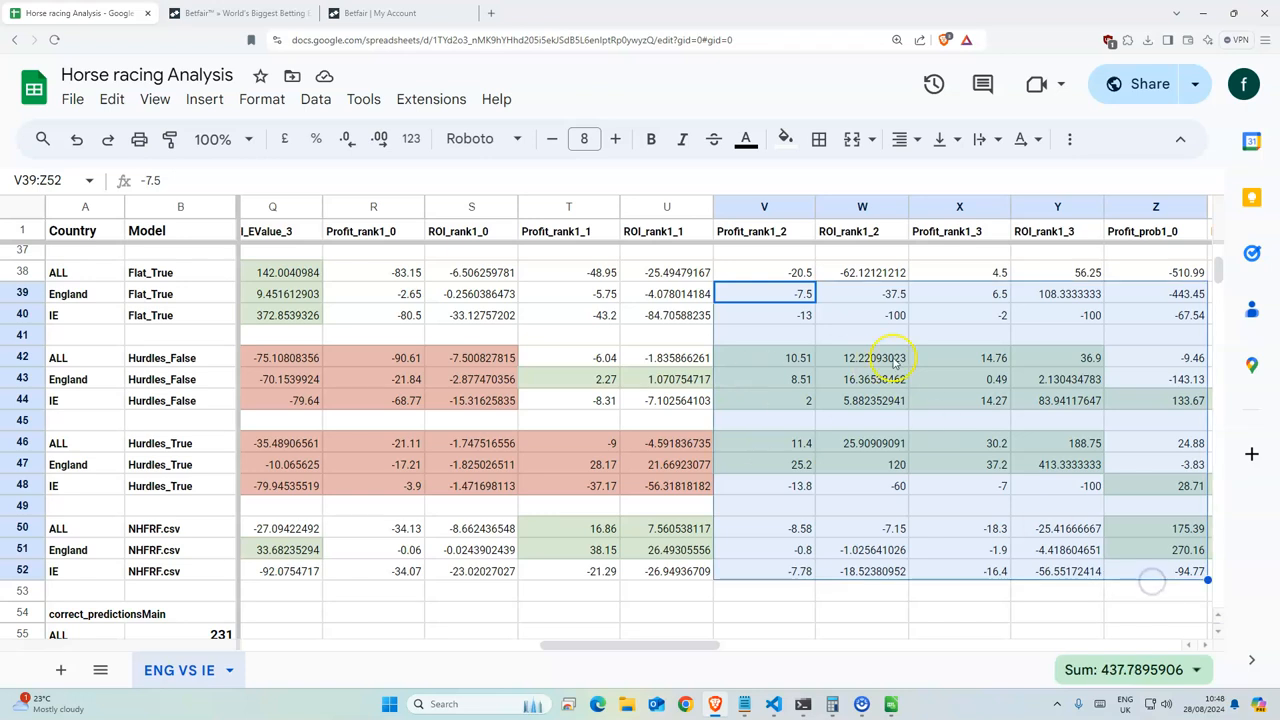
pyautogui.click(862, 379)
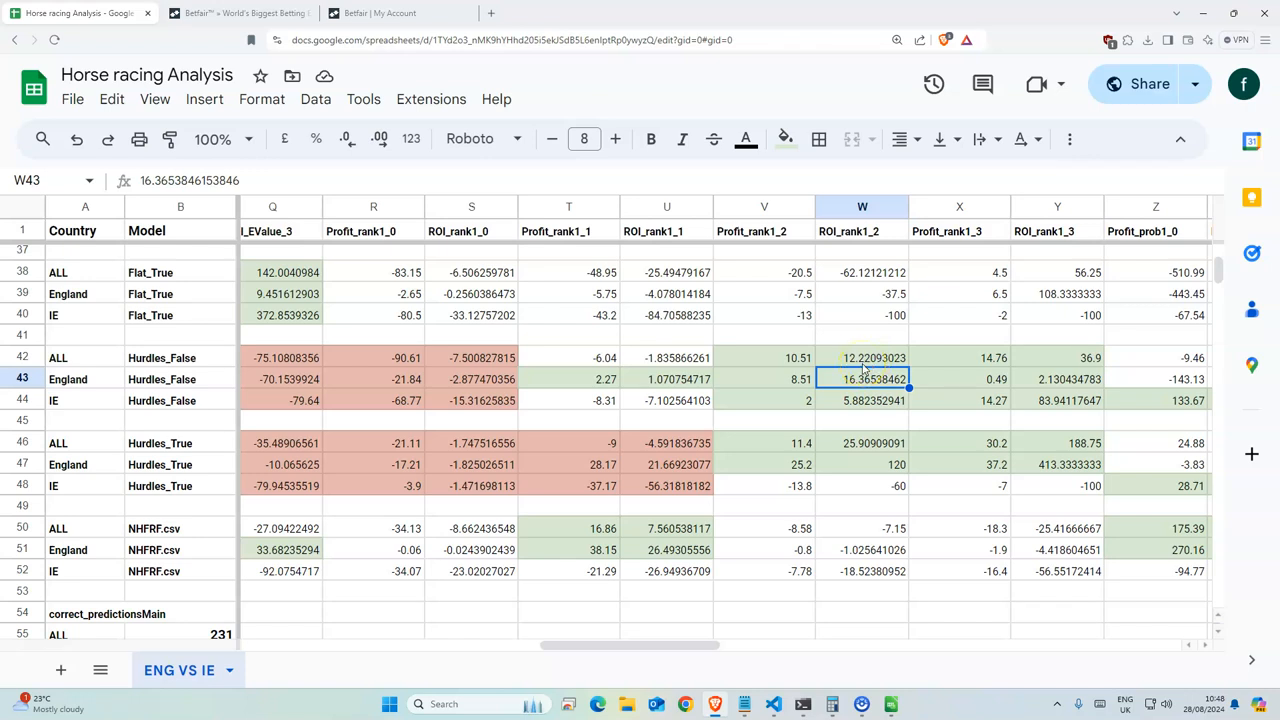
pyautogui.moveTo(1042, 195)
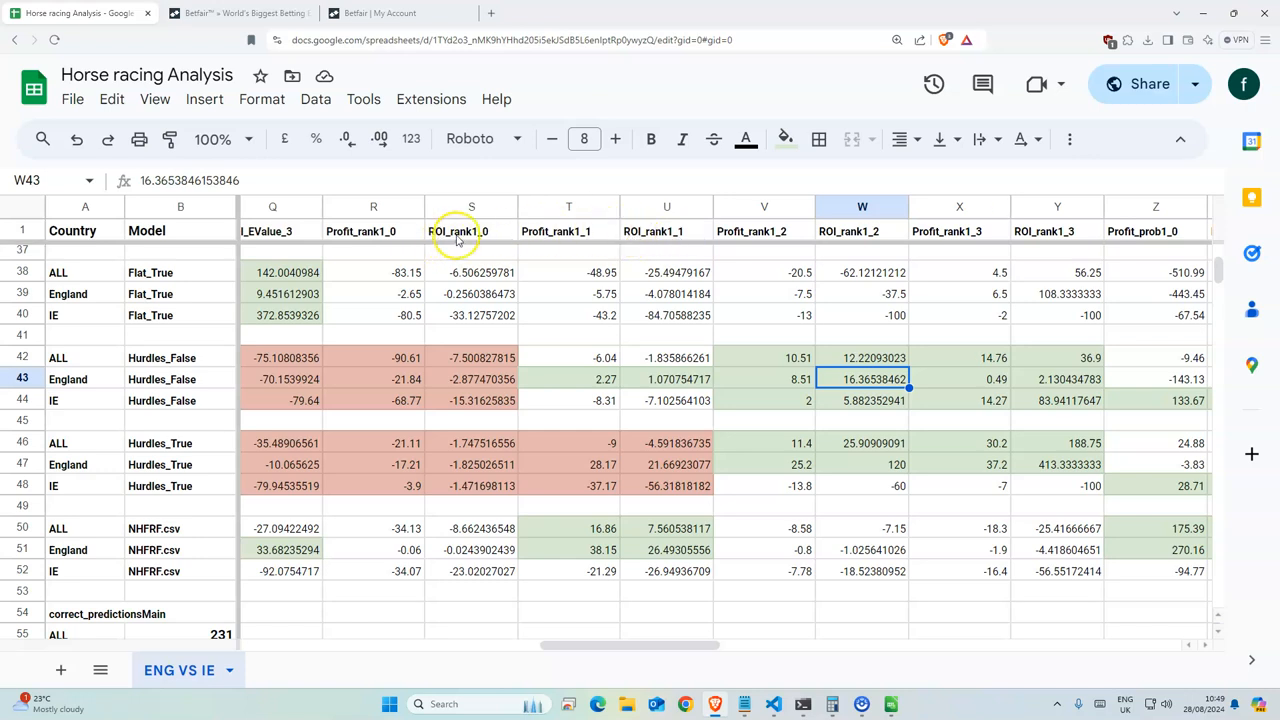
pyautogui.click(471, 231)
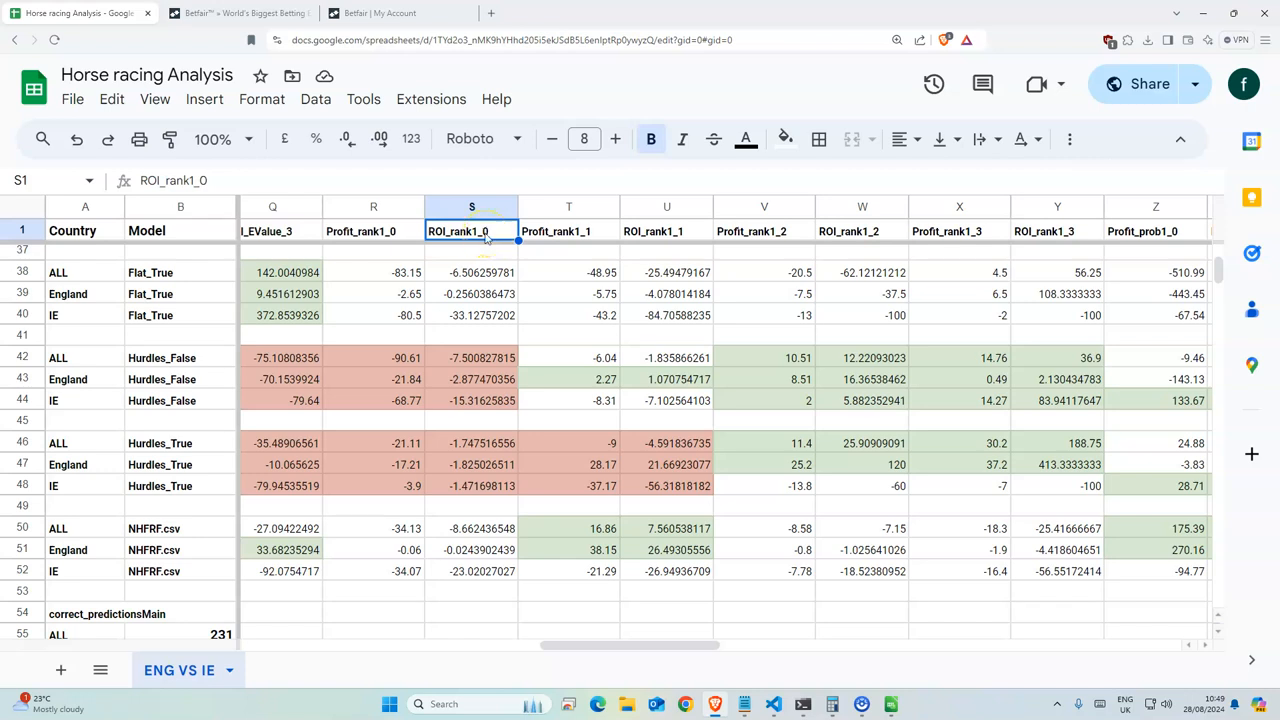
pyautogui.click(653, 231)
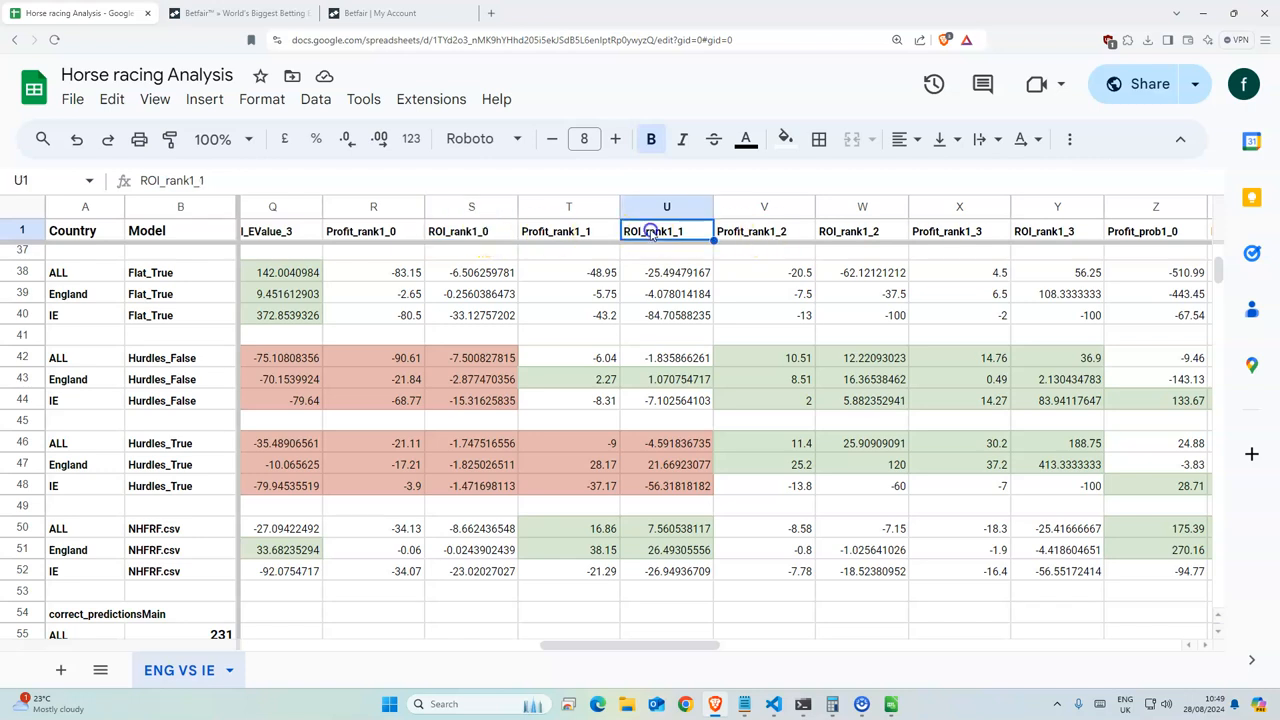
pyautogui.click(471, 231)
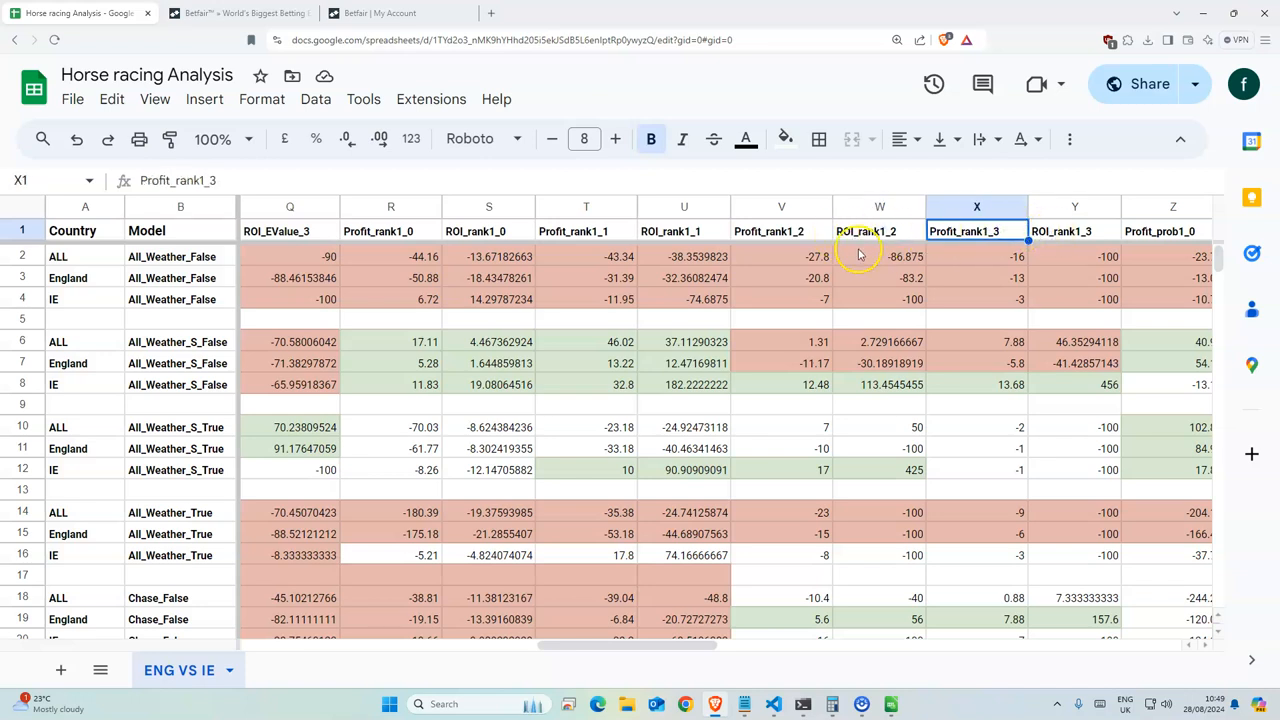
pyautogui.moveTo(648, 322)
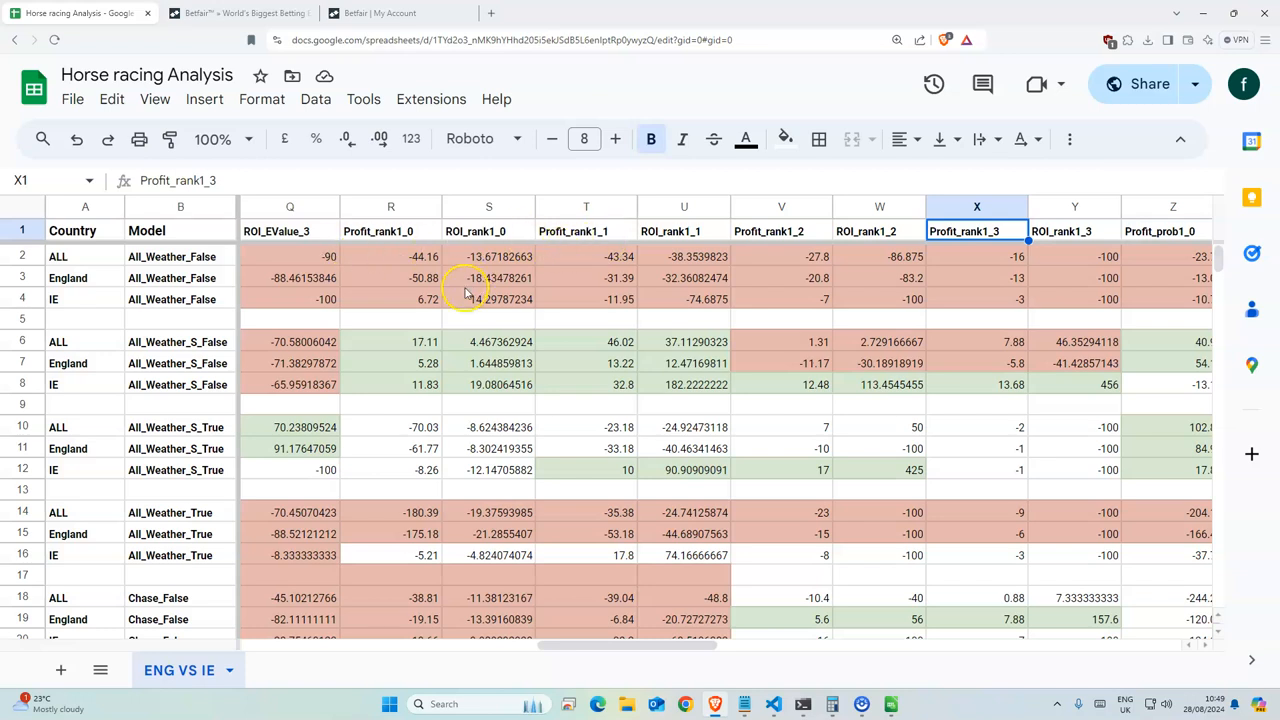
pyautogui.hscroll(-3)
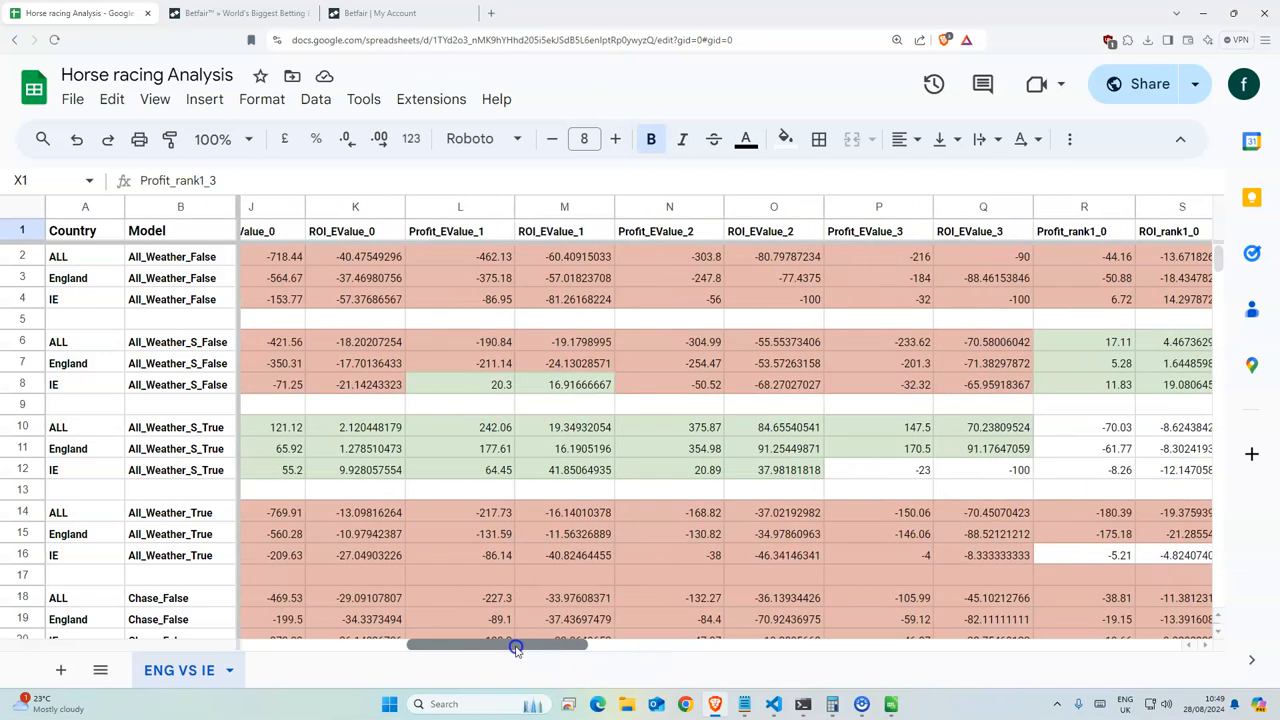
pyautogui.moveTo(515, 645); pyautogui.dragTo(395, 645)
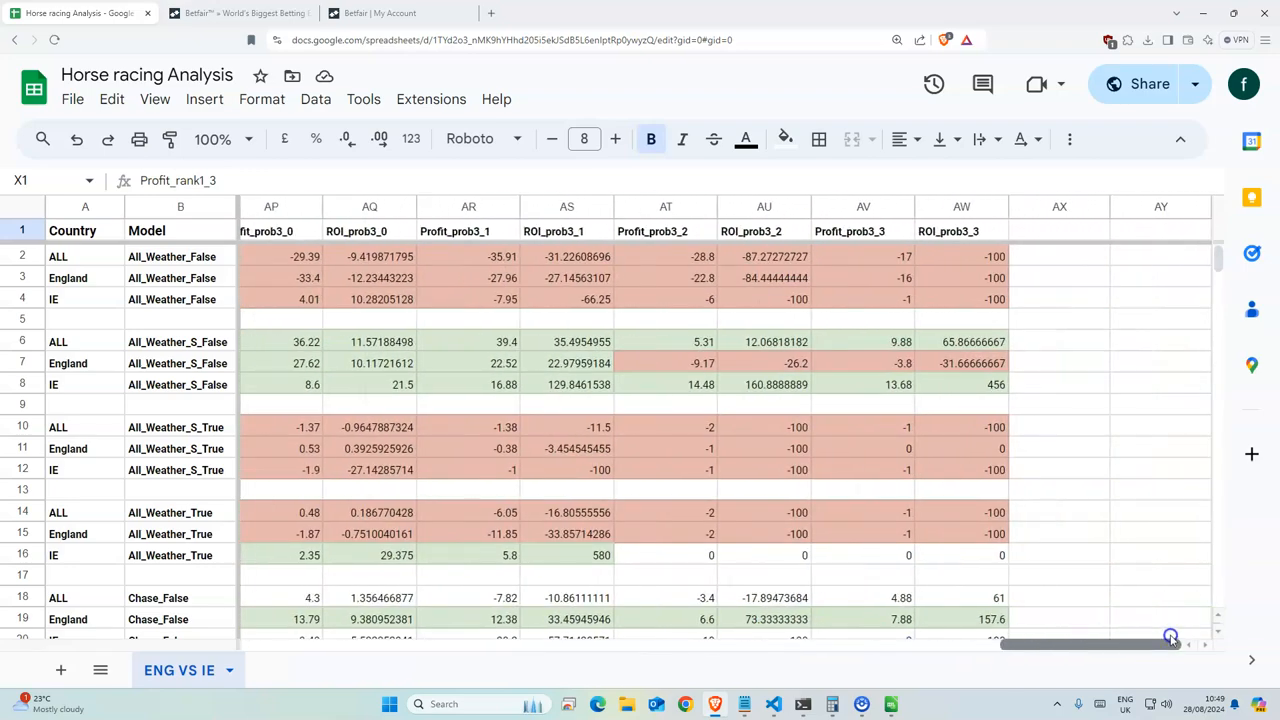
pyautogui.hscroll(-3)
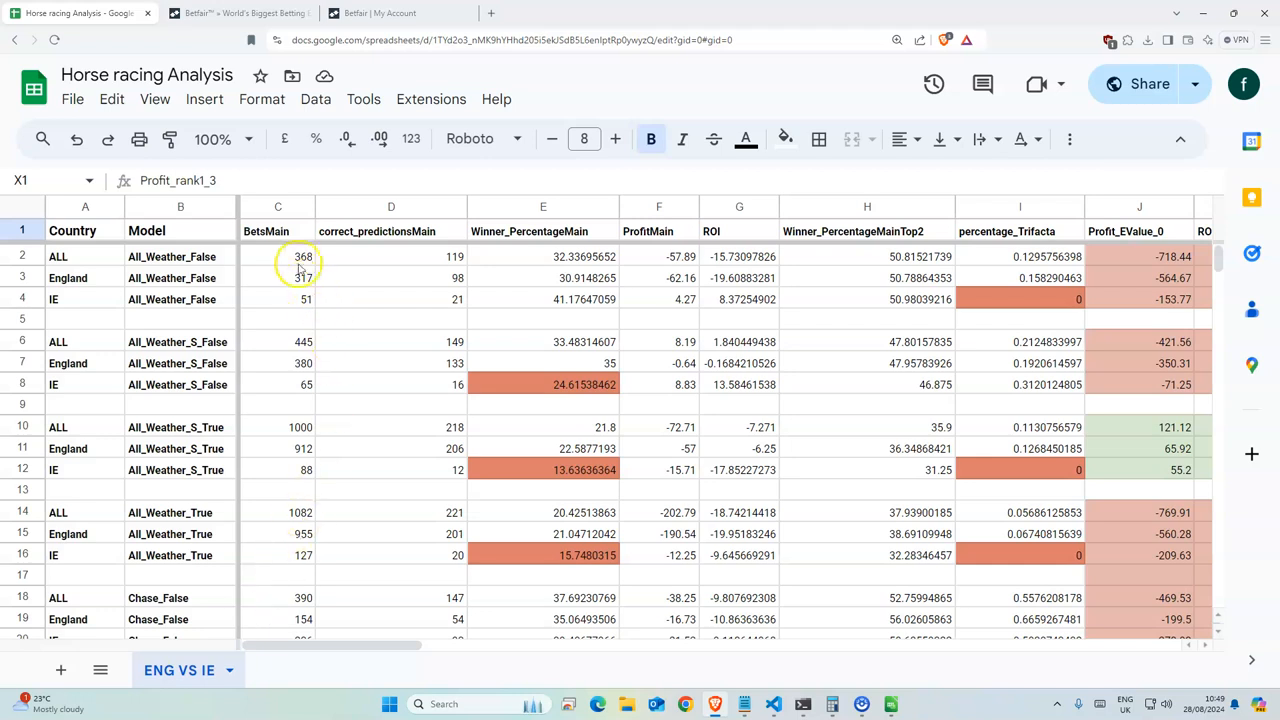
pyautogui.moveTo(302, 256); pyautogui.dragTo(302, 575)
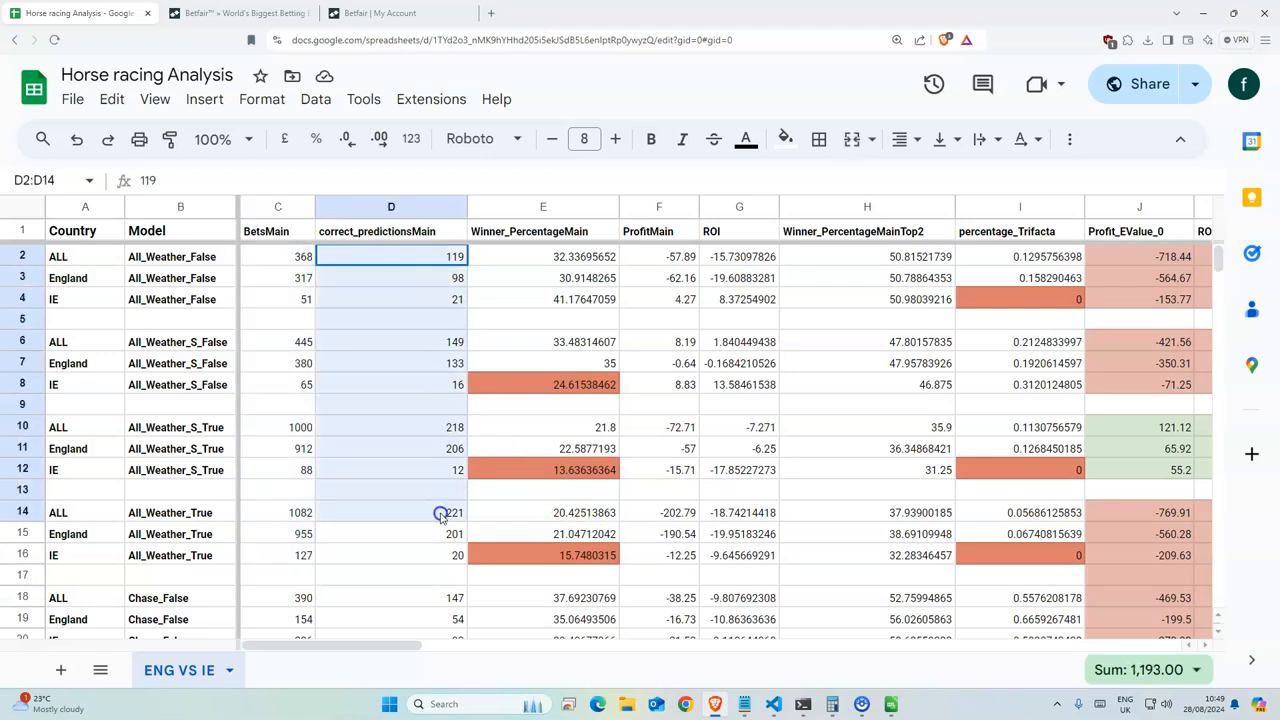
pyautogui.click(391, 256)
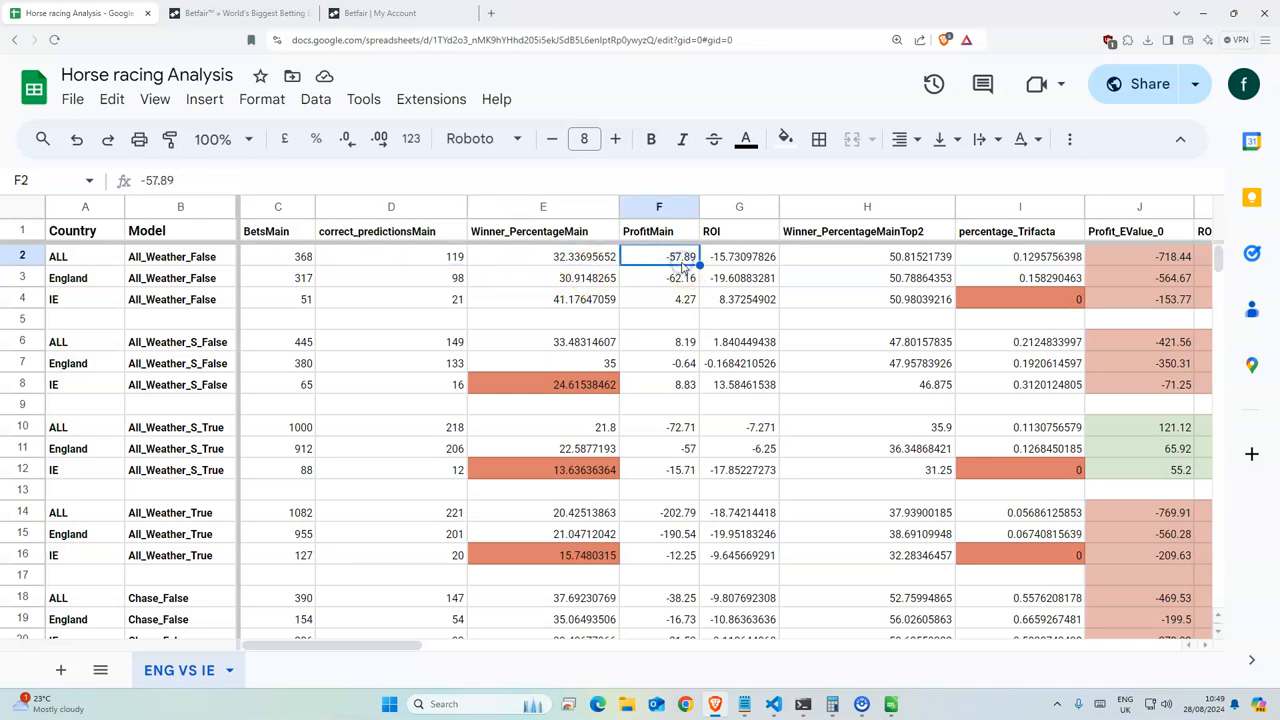
pyautogui.click(391, 256)
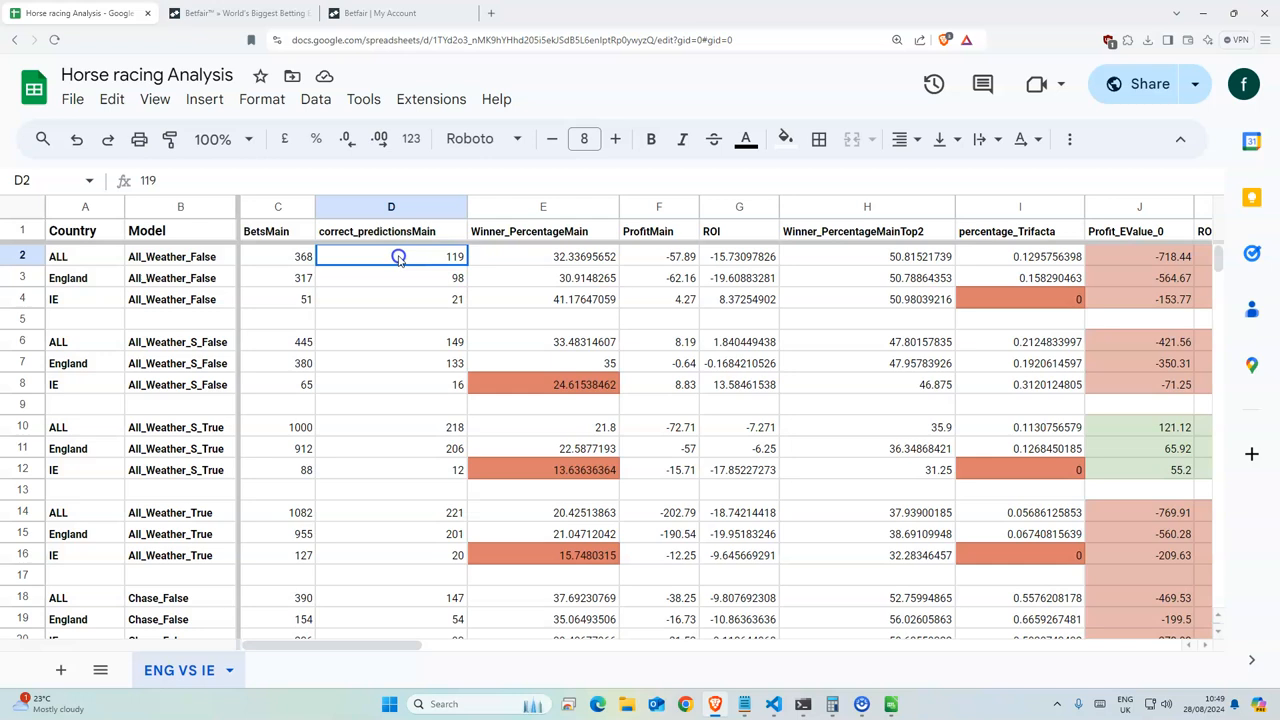
pyautogui.moveTo(391, 256); pyautogui.dragTo(739, 256)
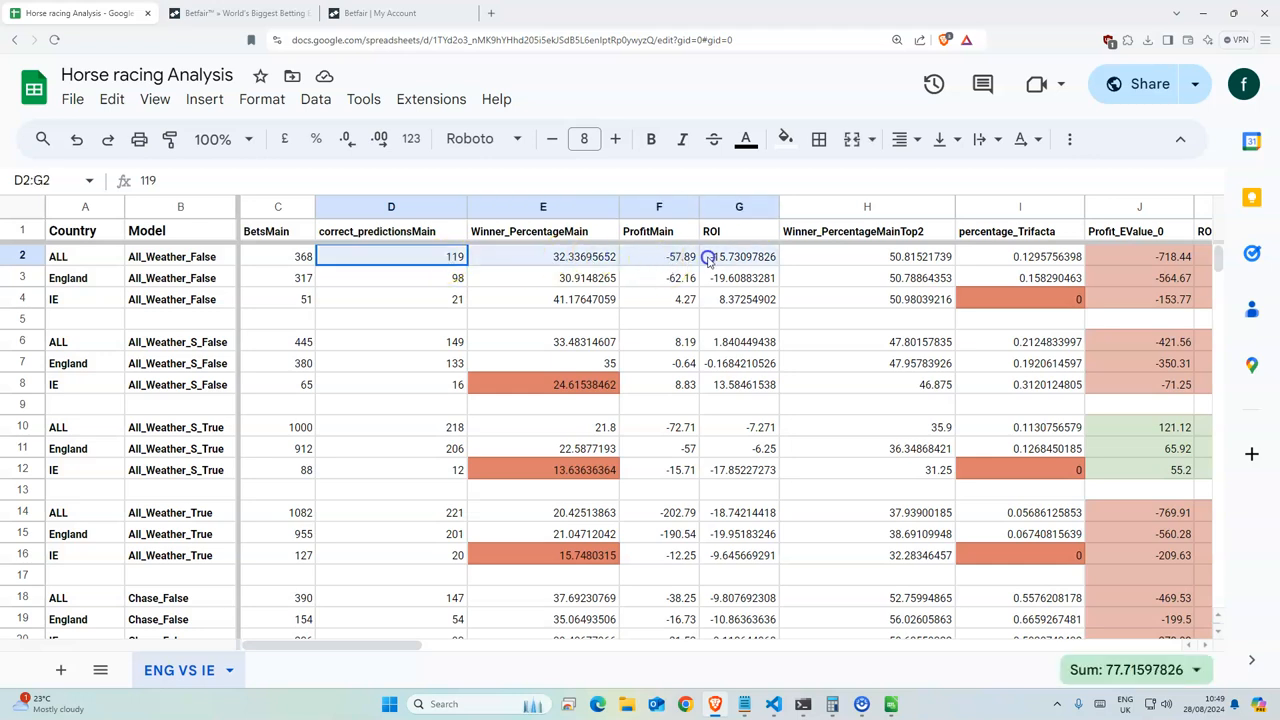
pyautogui.click(658, 318)
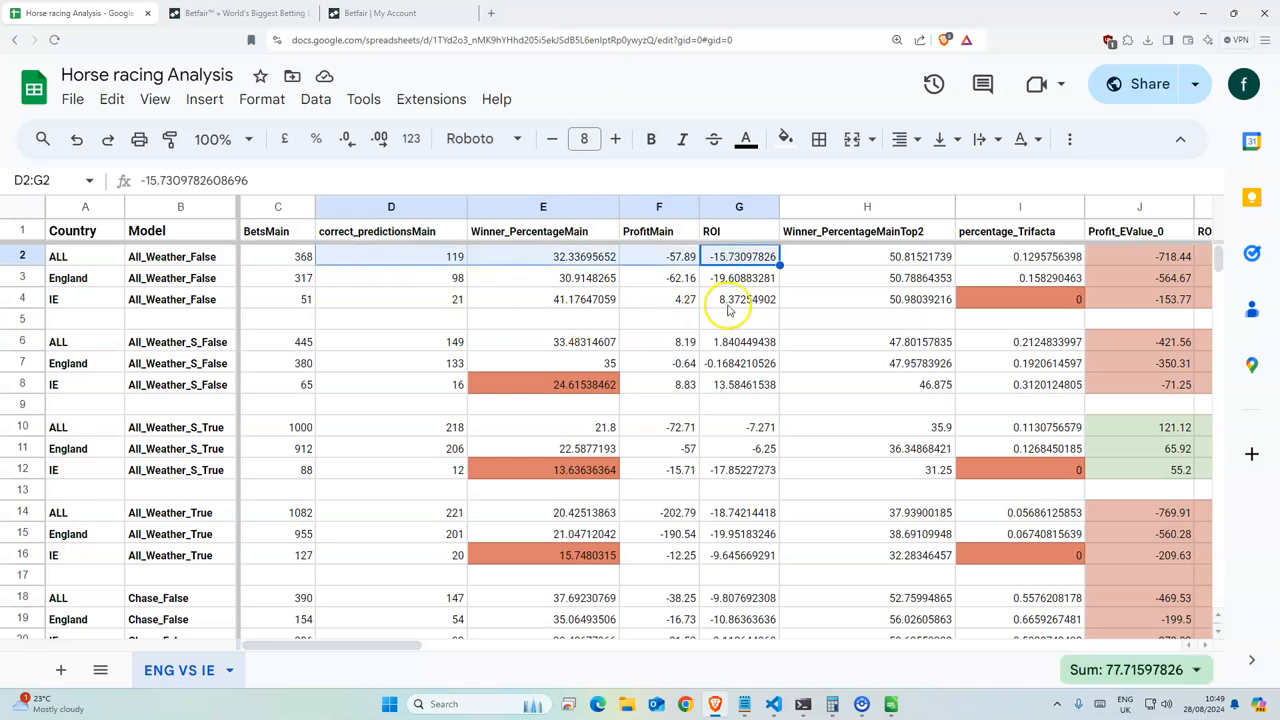
pyautogui.click(867, 384)
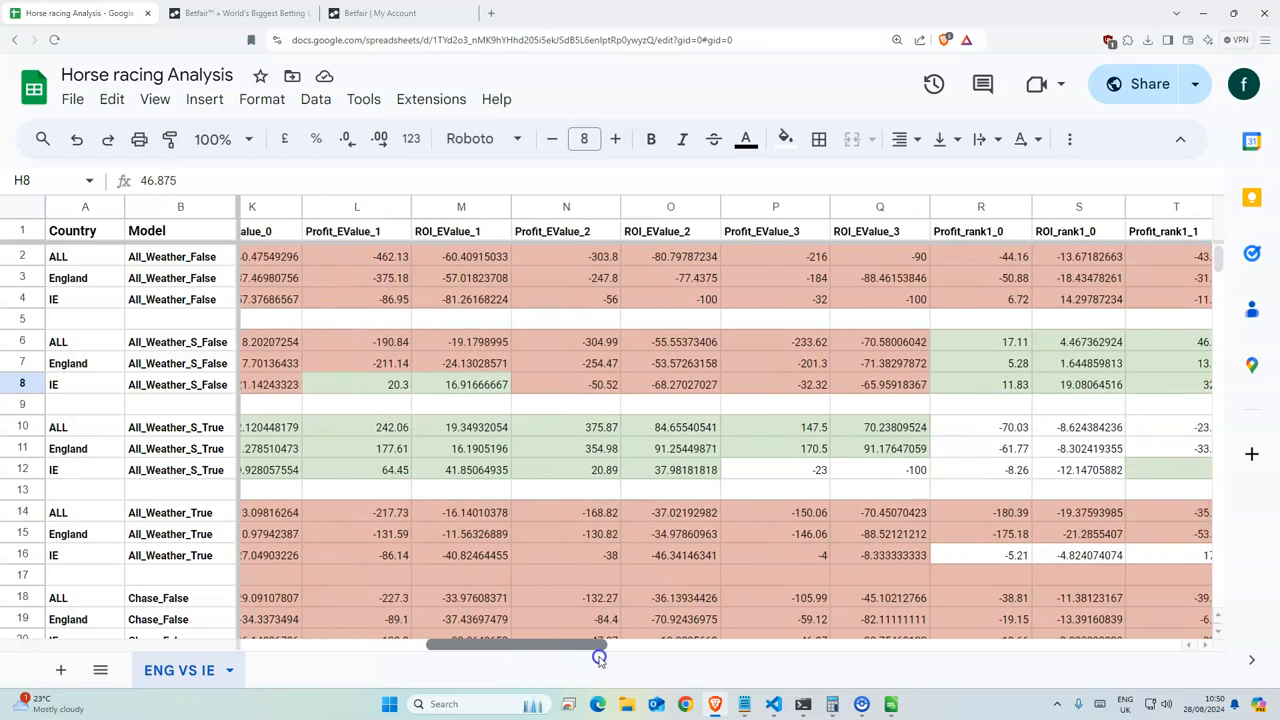
pyautogui.hscroll(3)
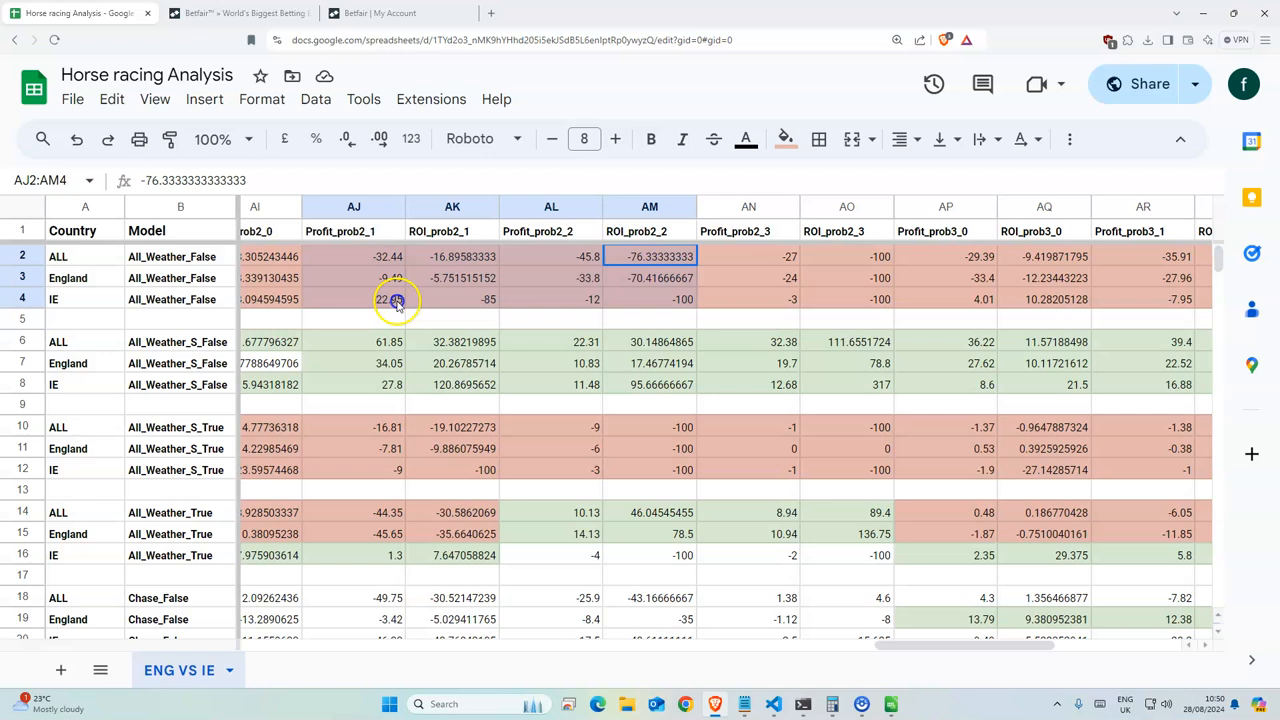
pyautogui.click(847, 299)
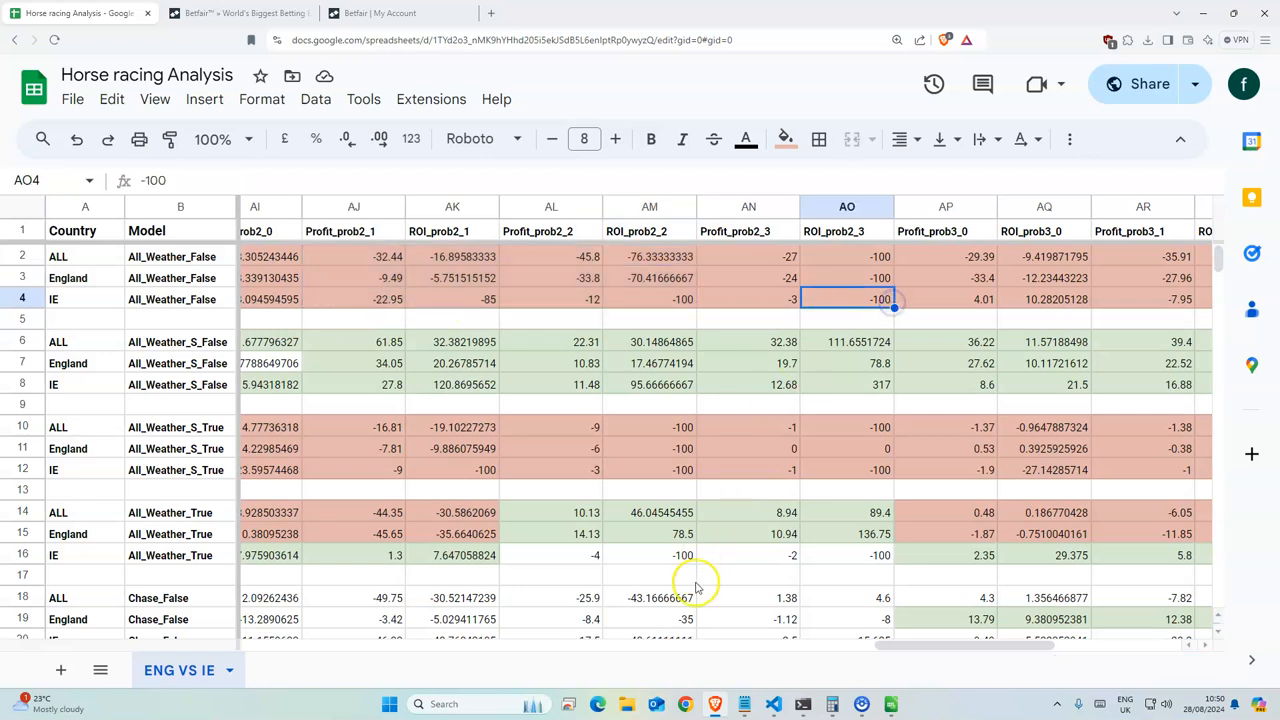
pyautogui.hscroll(3)
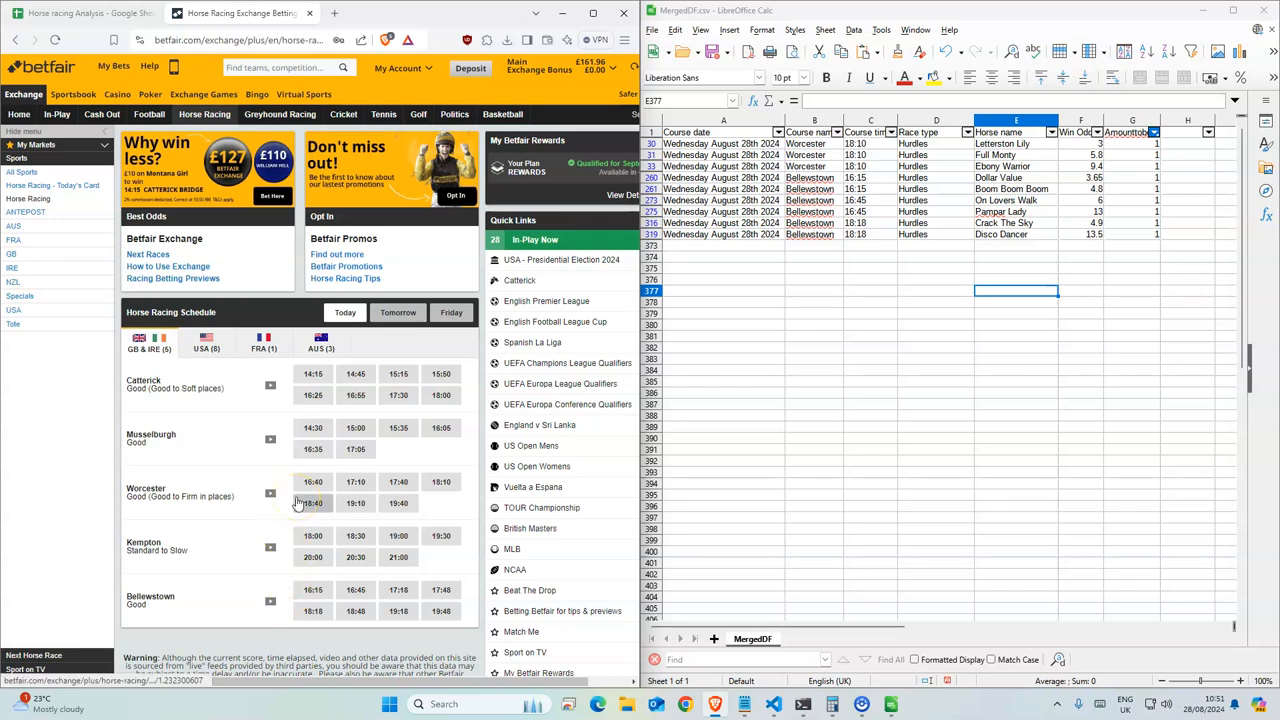
pyautogui.moveTo(435, 483)
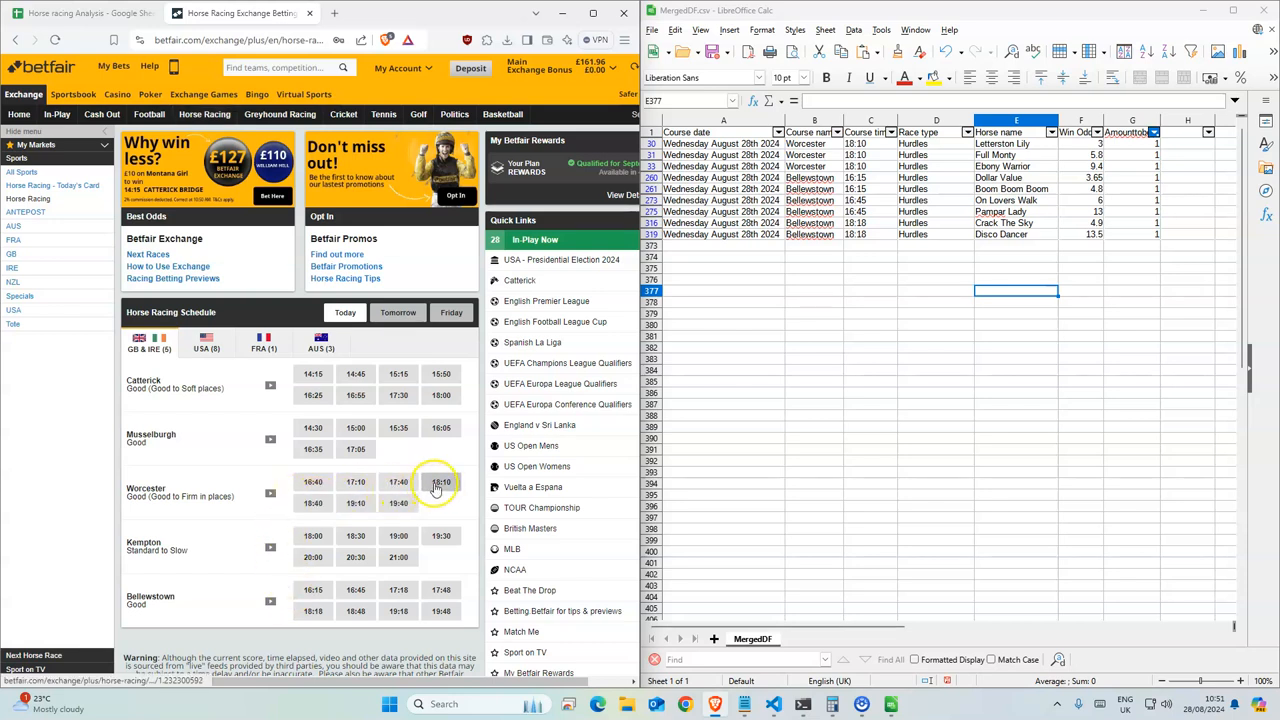
# Back Letterston Lily, Full Monty and Ebony Warrior for £1 each in Worcester's 18:10.
pyautogui.click(440, 485)
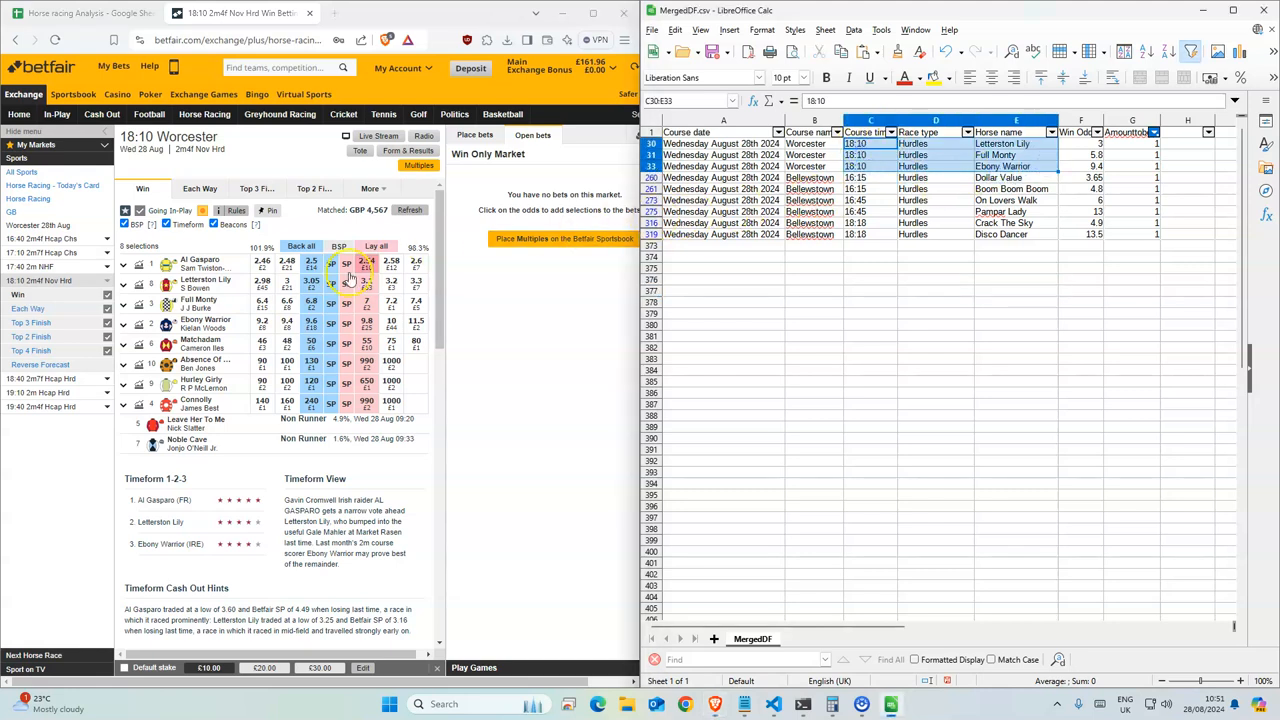
pyautogui.click(311, 282)
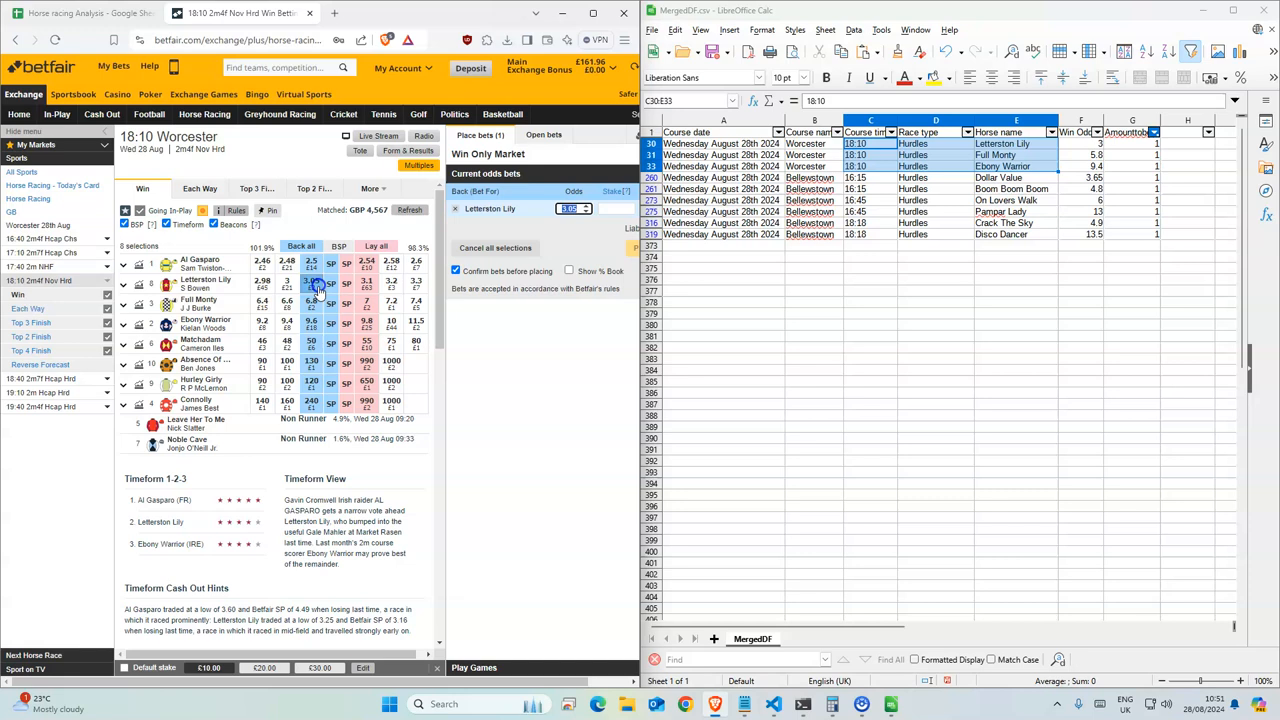
pyautogui.click(311, 302)
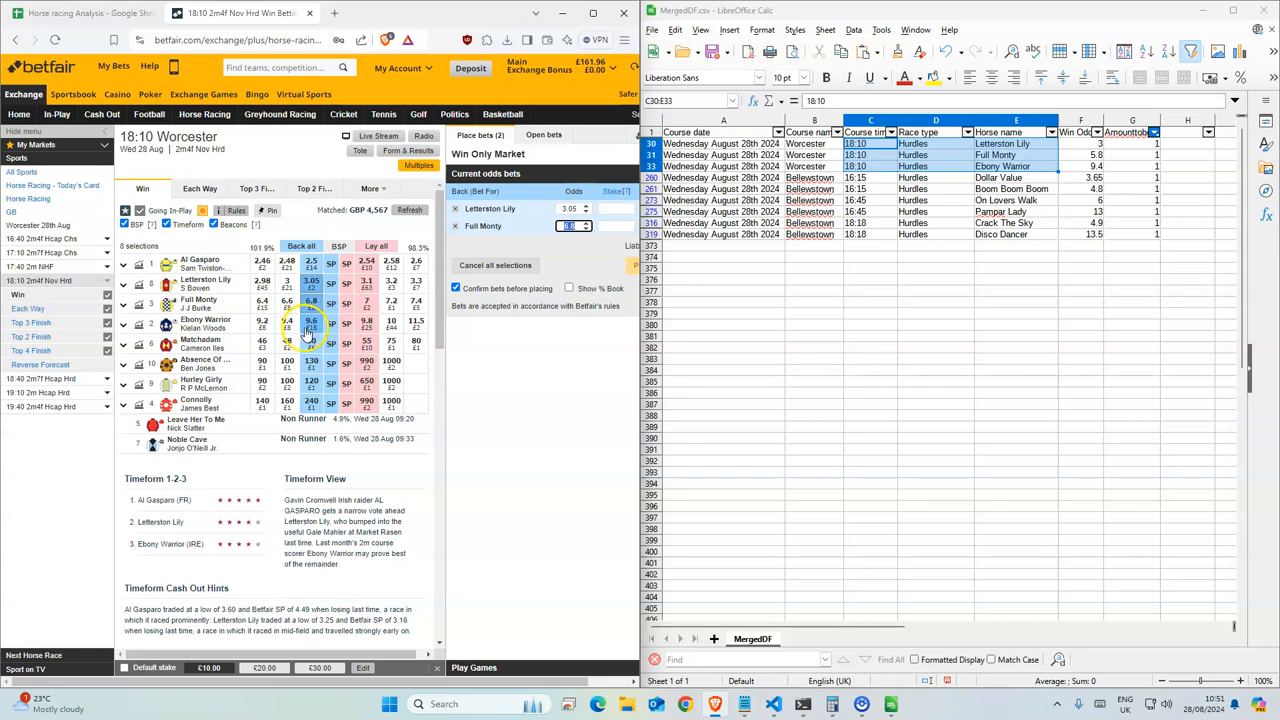
pyautogui.click(310, 322)
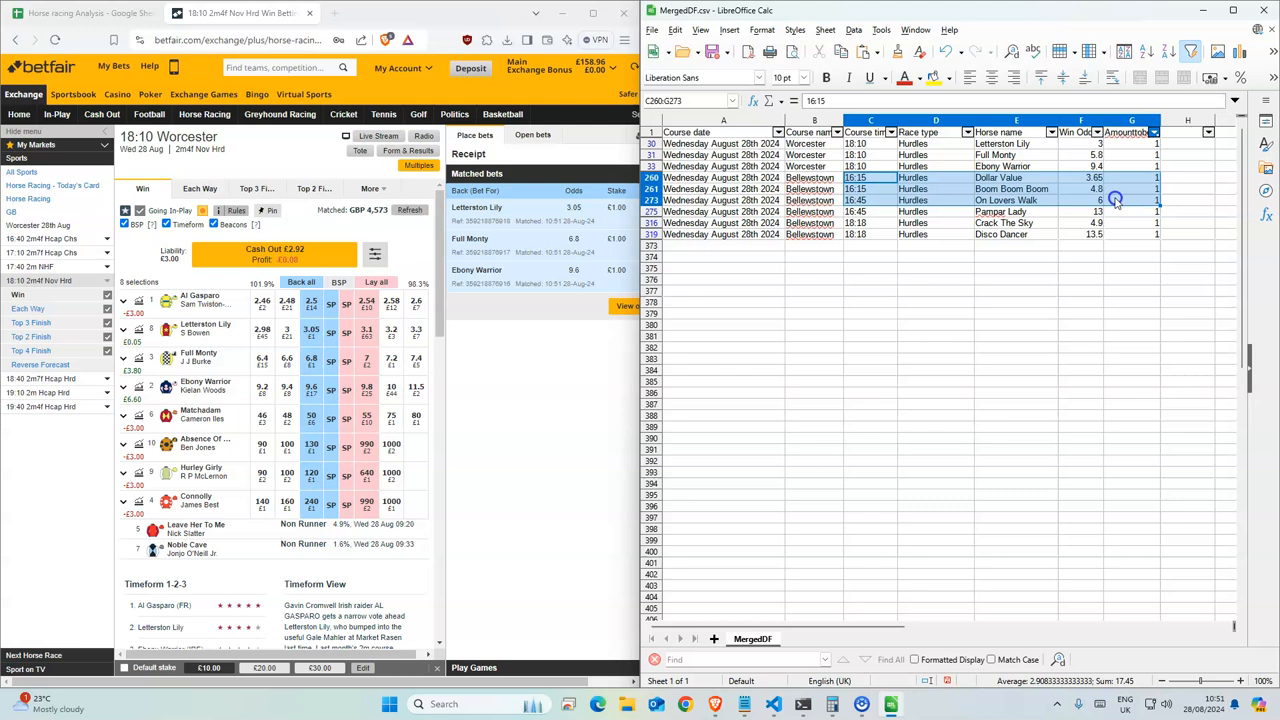
# Back Dollar Value at 3.8 and Boom Boom Boom at 5.6 for £1 in Bellewstown's 16:15.
pyautogui.click(870, 188)
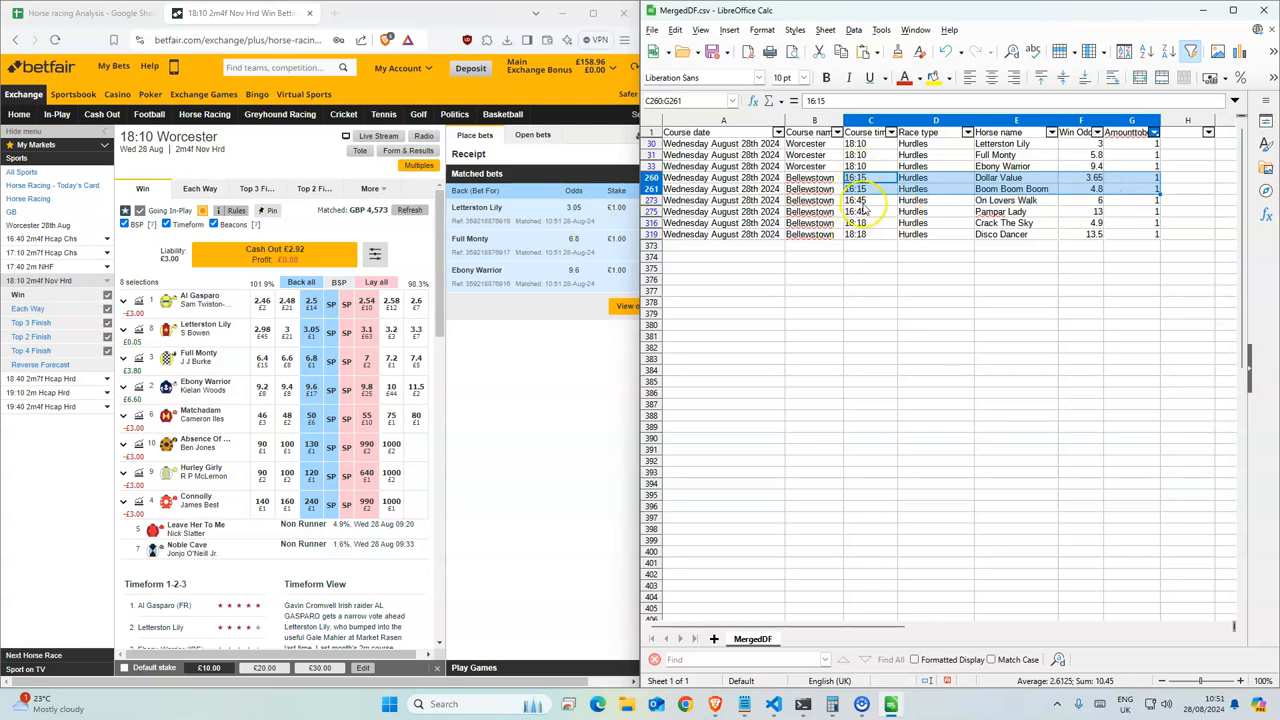
pyautogui.moveTo(231, 128)
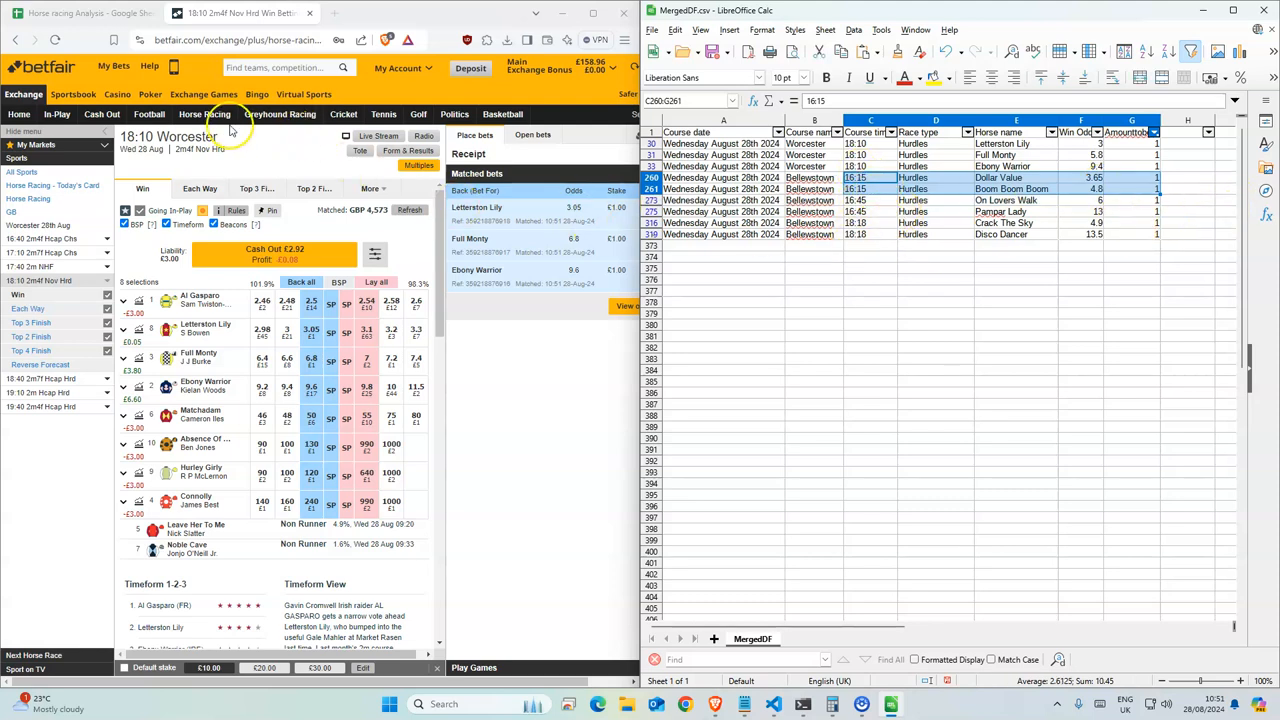
pyautogui.click(204, 113)
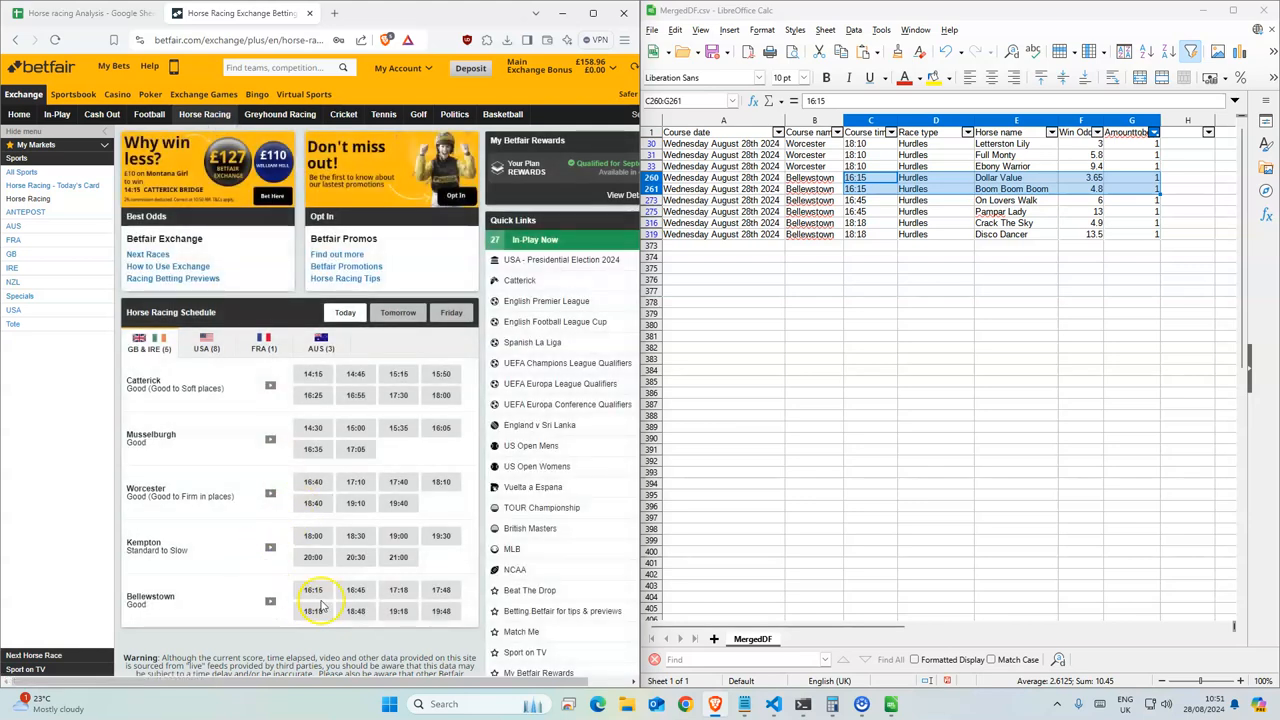
pyautogui.click(312, 590)
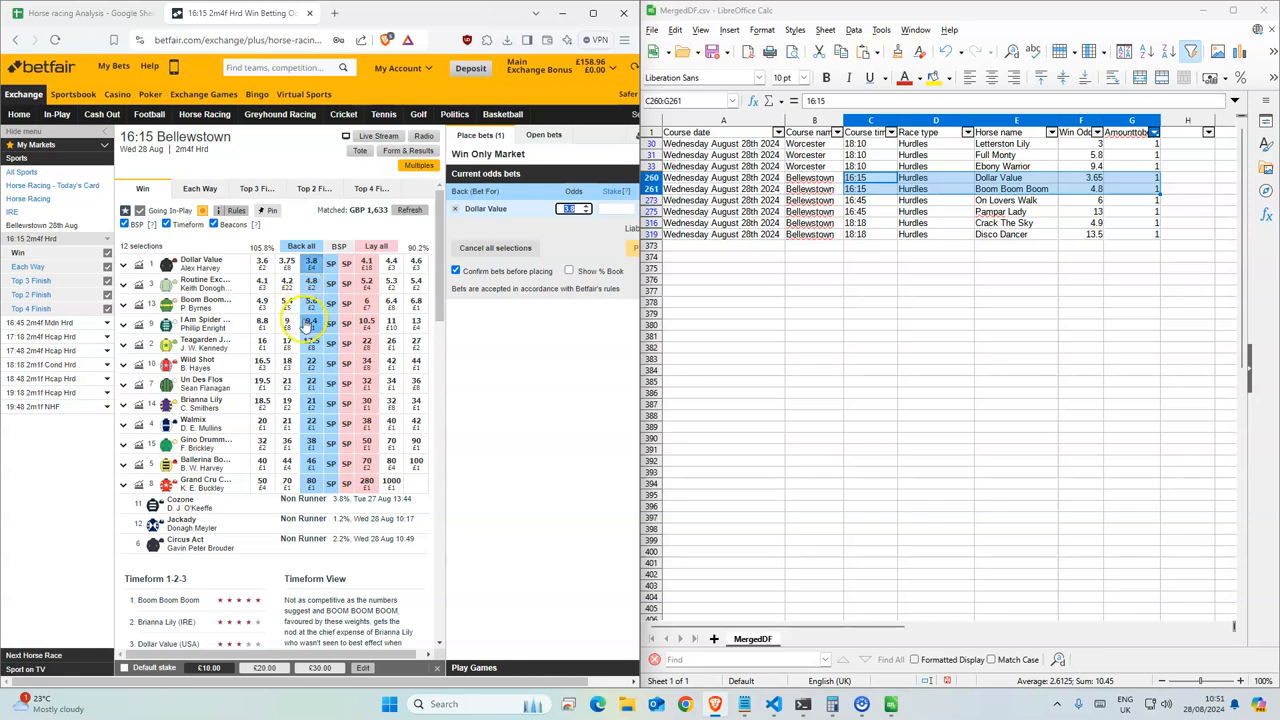
pyautogui.click(311, 320)
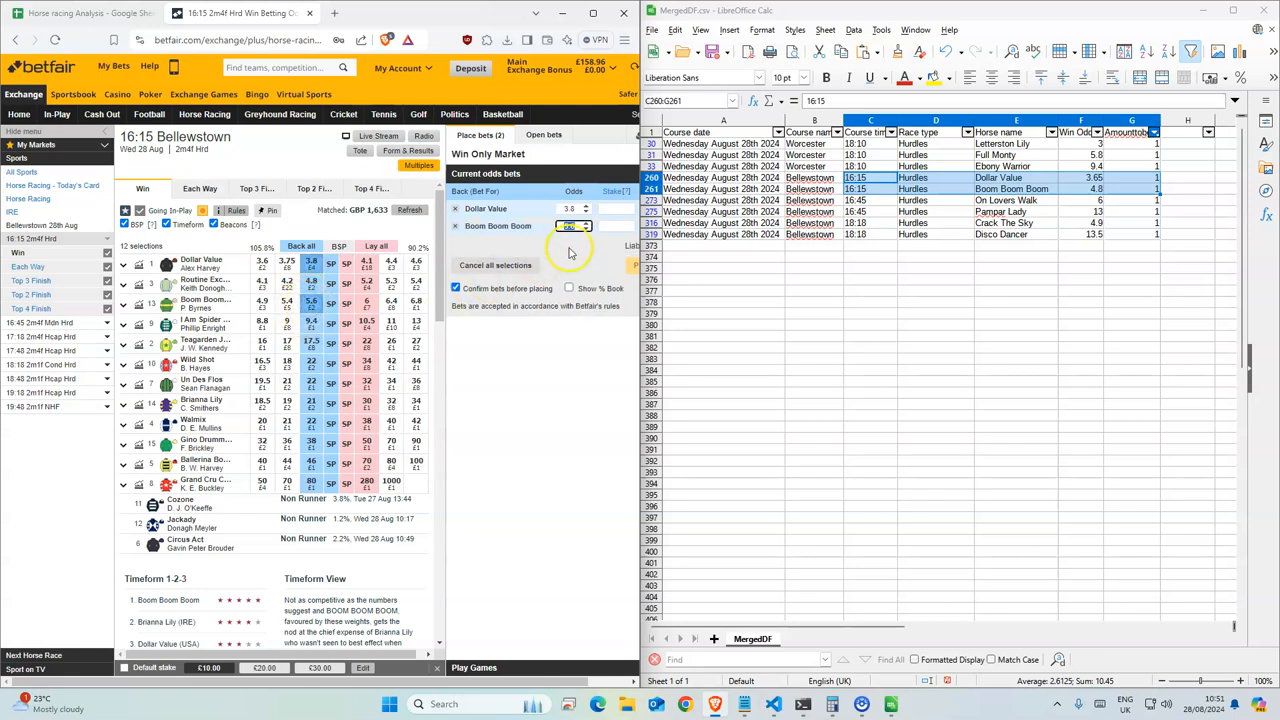
pyautogui.click(615, 208)
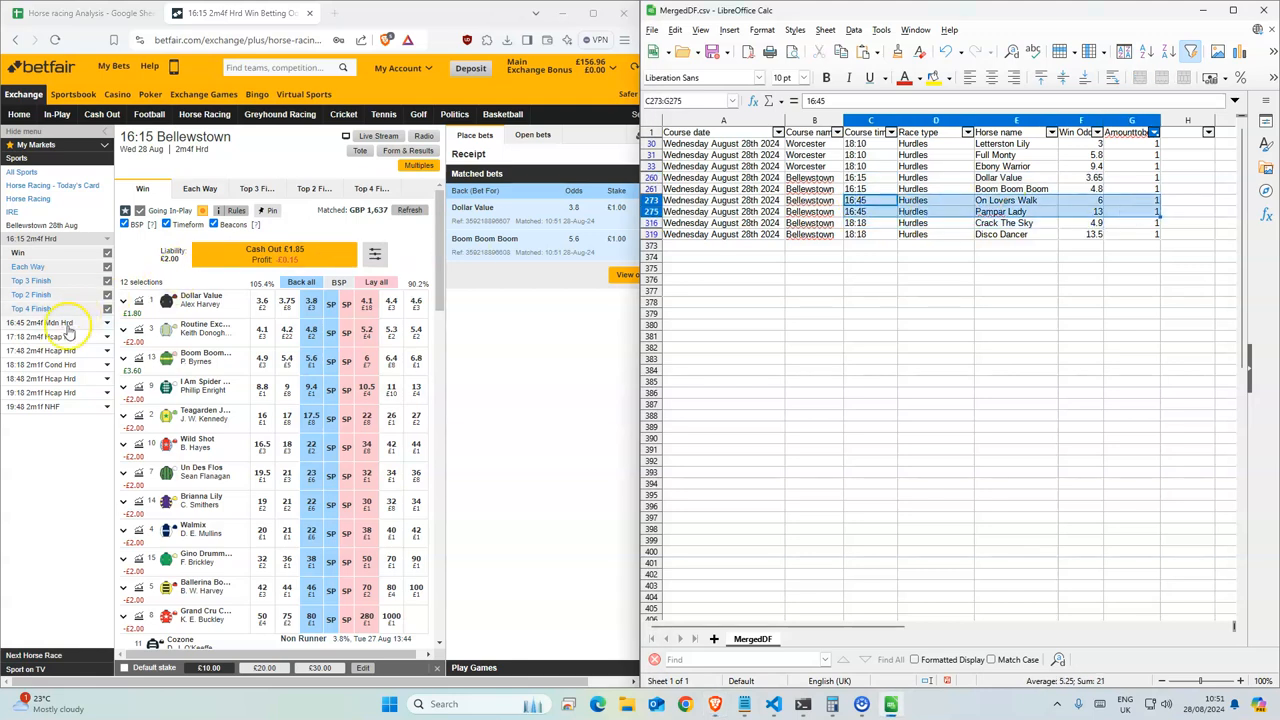
# Back On Lovers Walk at 7 and Pampar Lady at 16 for £1 in Bellewstown's 16:45.
pyautogui.click(40, 322)
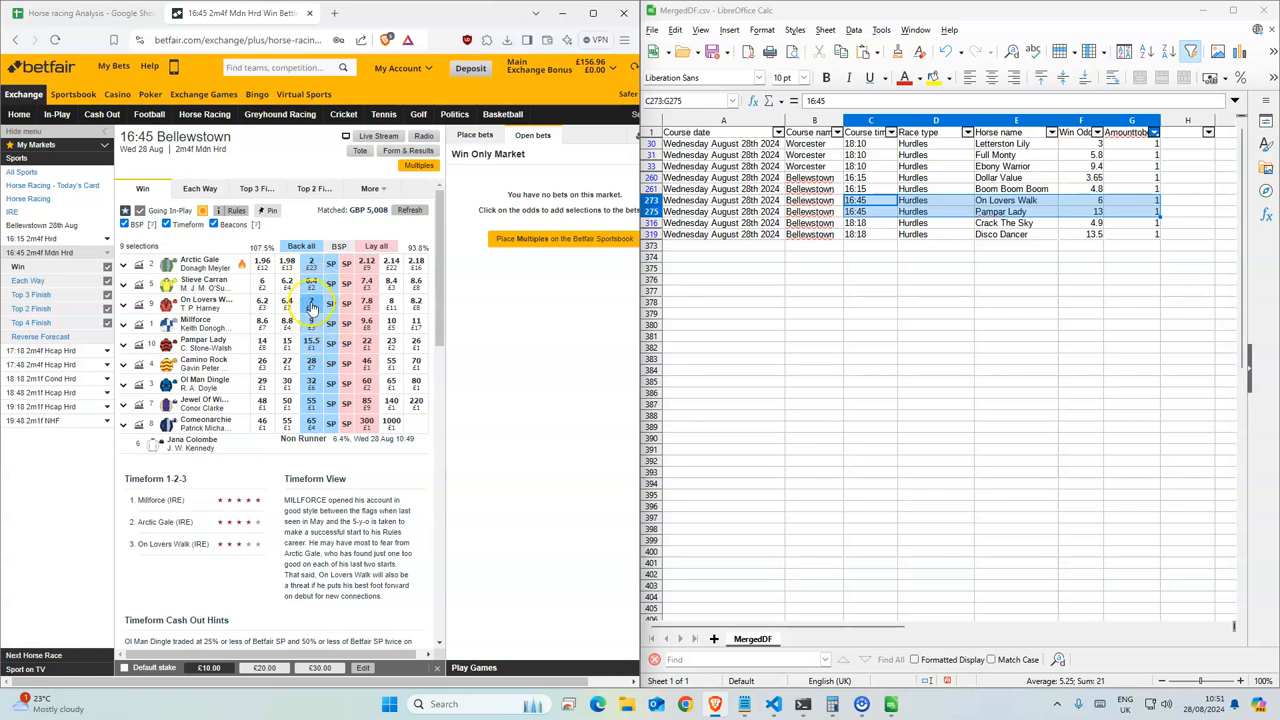
pyautogui.click(310, 302)
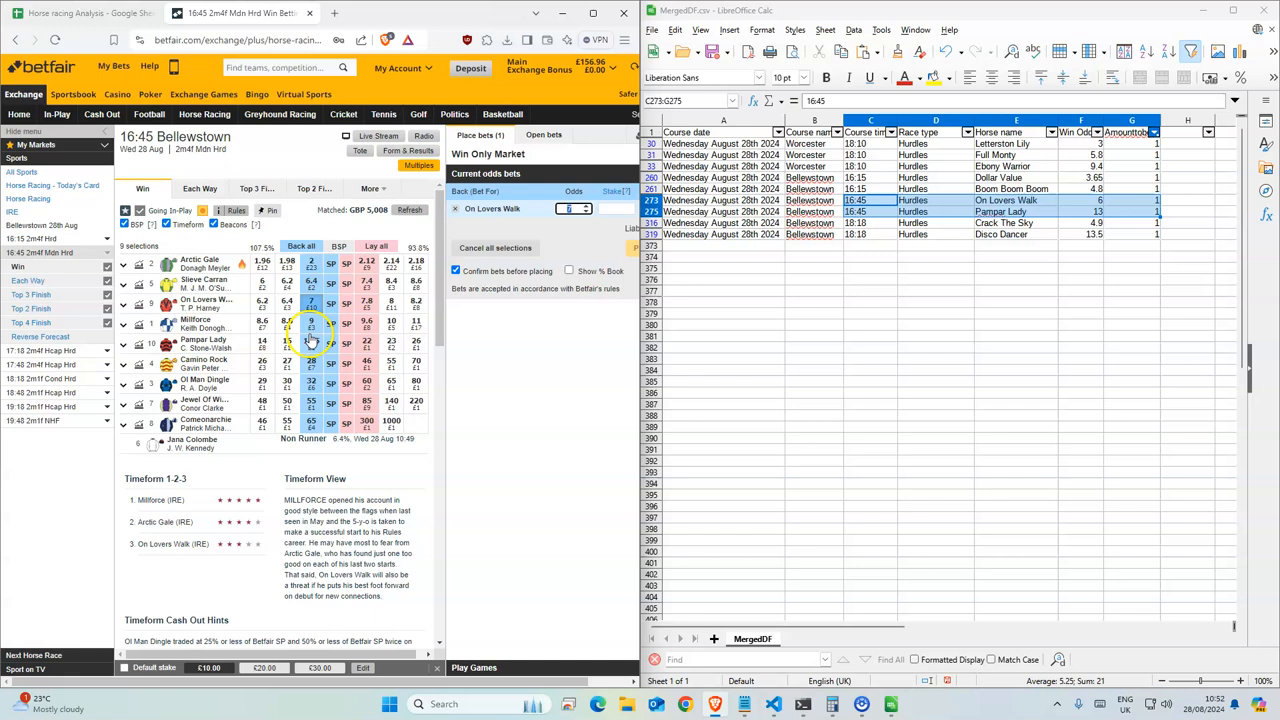
pyautogui.click(311, 341)
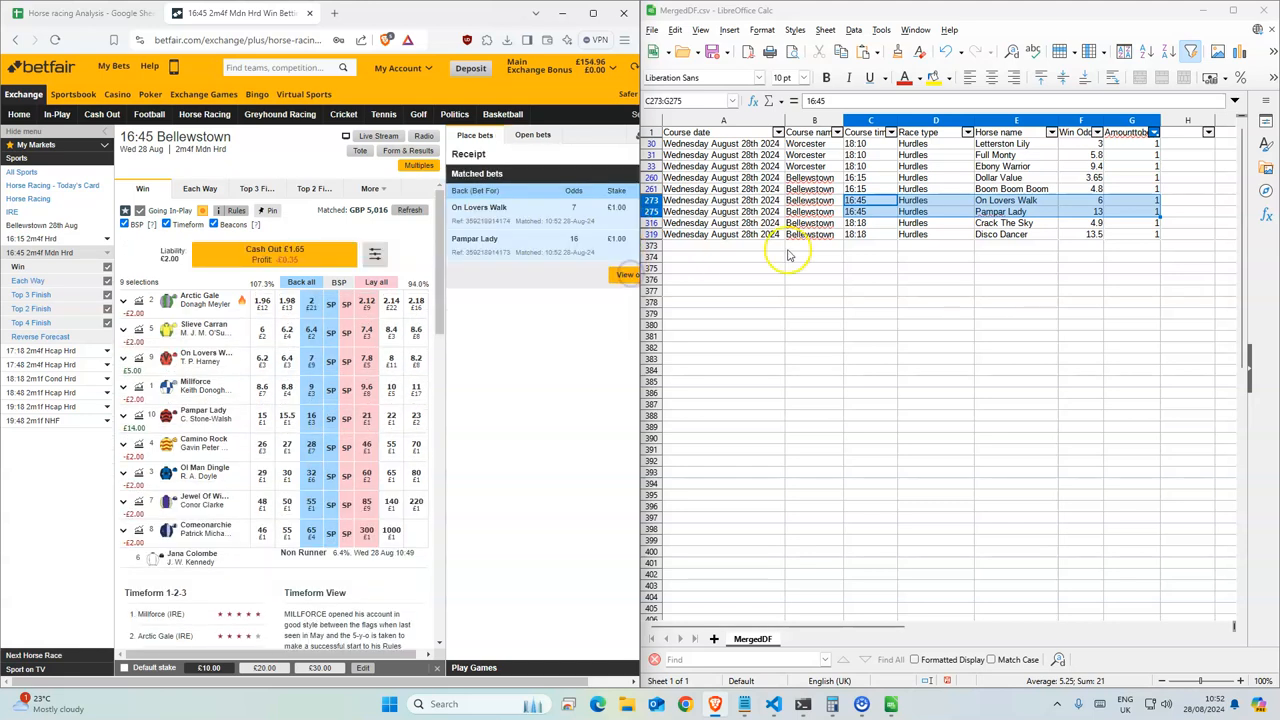
pyautogui.click(1145, 234)
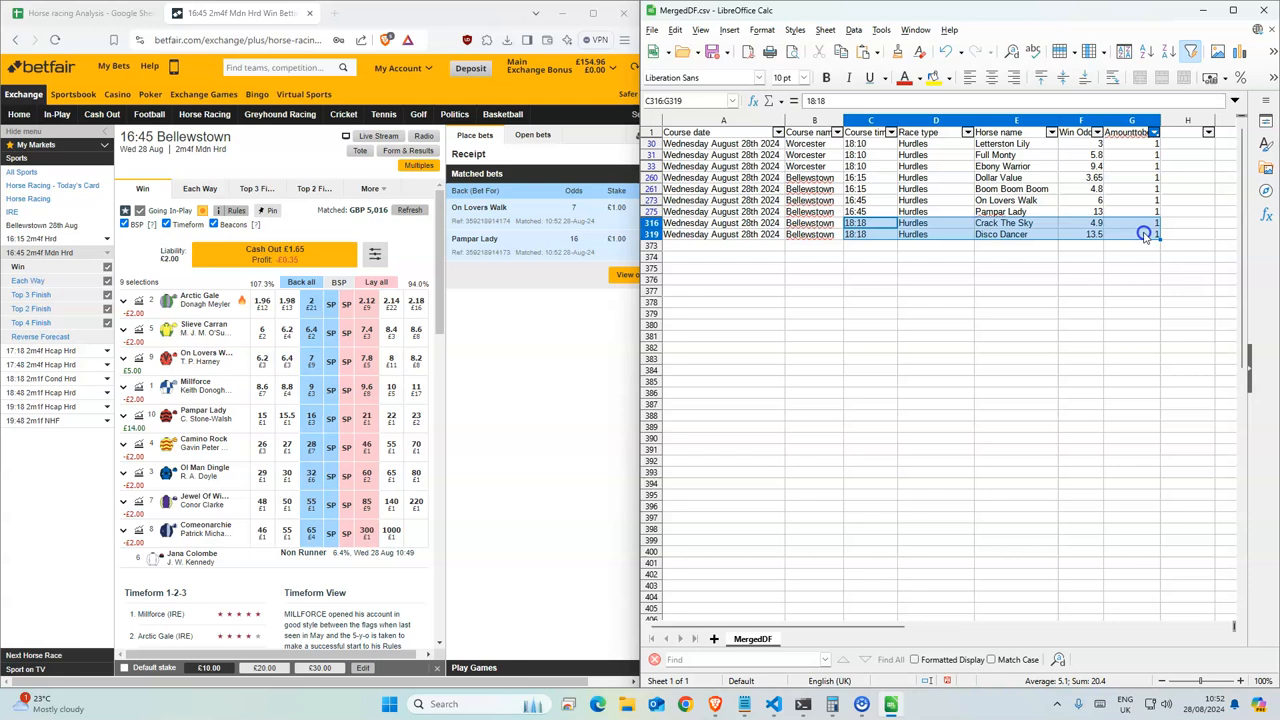
# Back Crack The Sky at 5.2 and Disco Dancer at 15 in Bellewstown's 18:18, then return to Sheets.
pyautogui.click(40, 294)
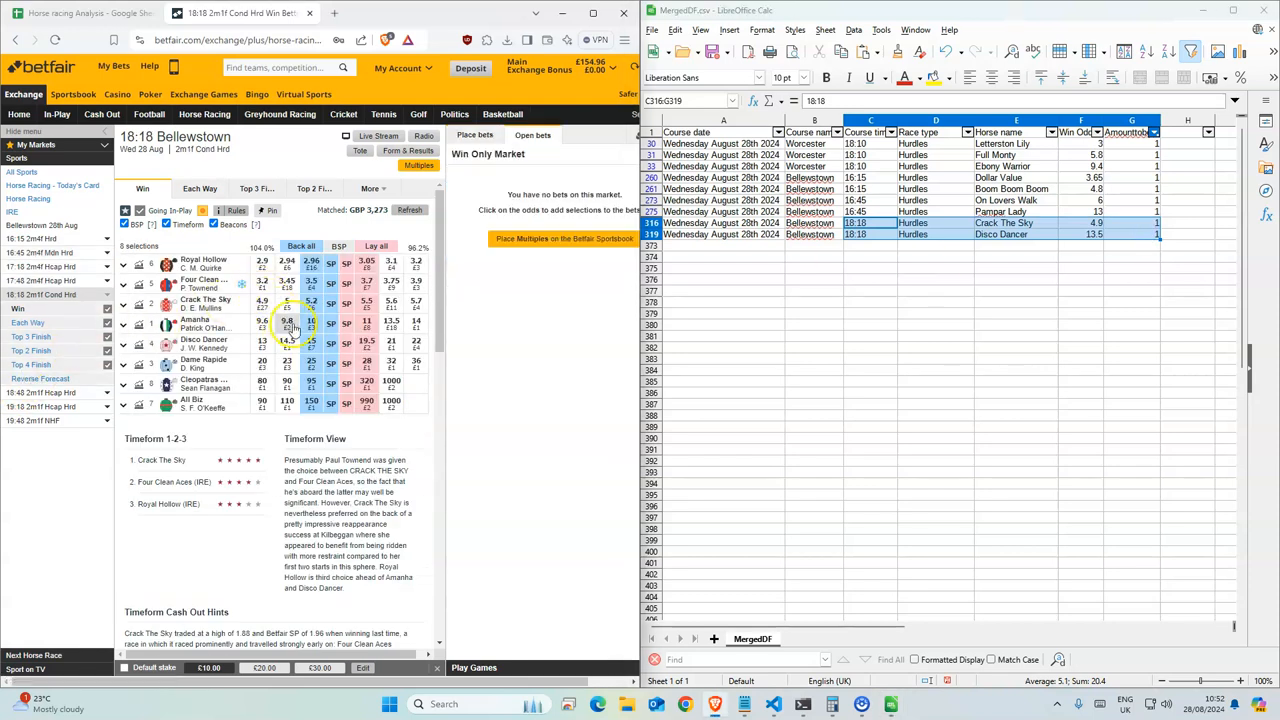
pyautogui.click(311, 303)
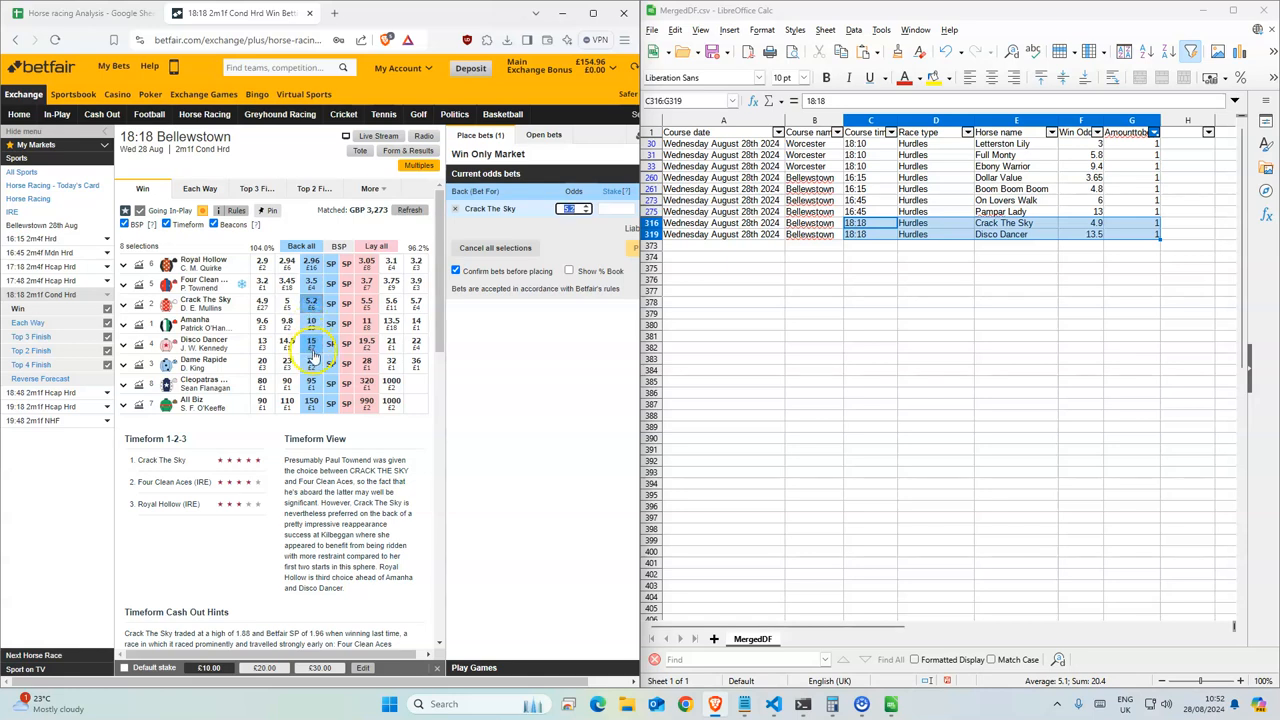
pyautogui.click(311, 342)
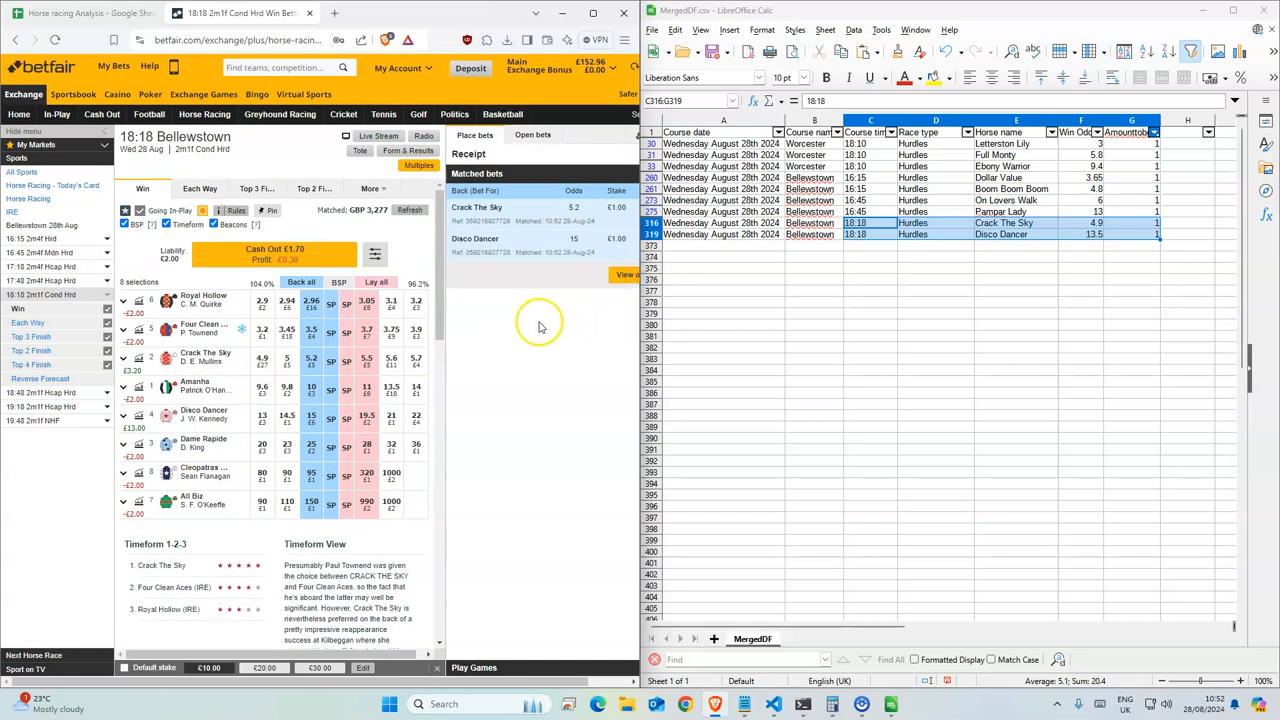
pyautogui.moveTo(508, 347)
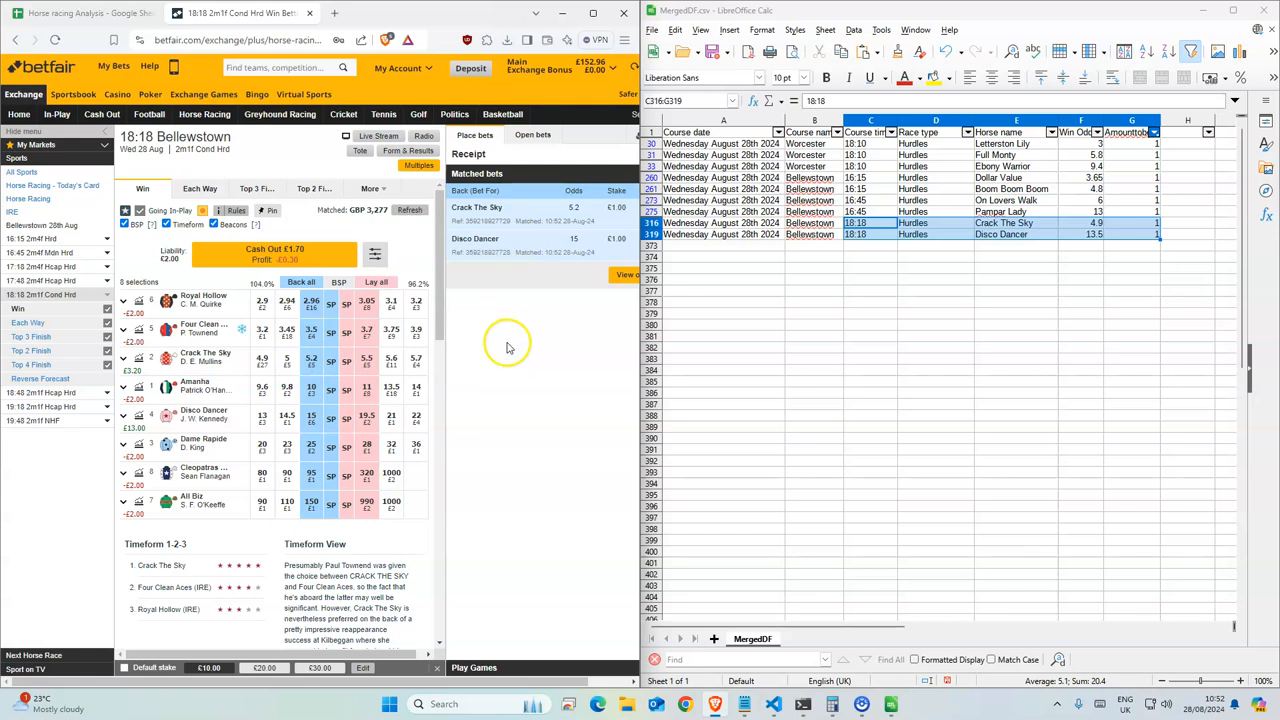
pyautogui.click(85, 13)
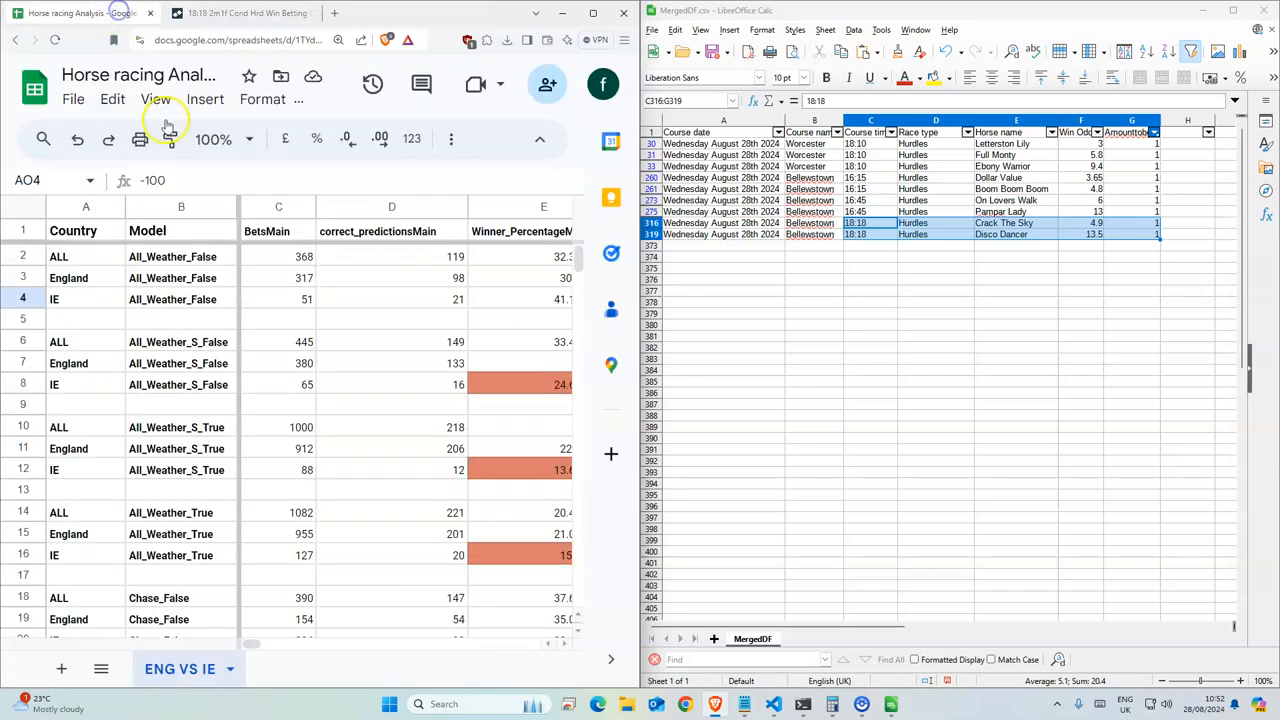